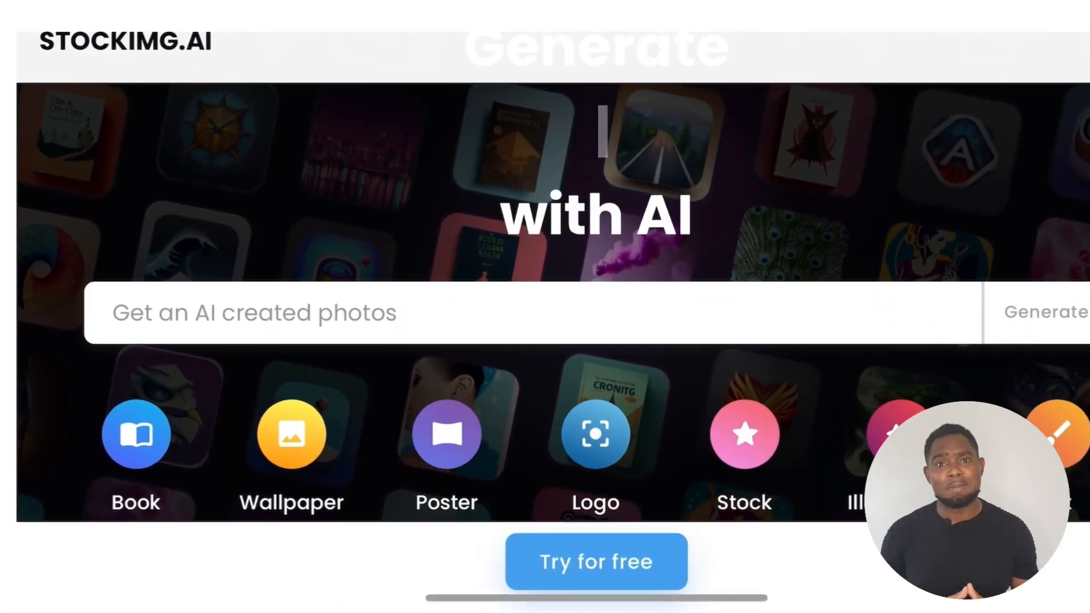
Step: Scroll the homepage and dismiss the 'Our Mobile App is Available' popup
{"action": "scroll", "scroll_direction": "down", "scroll_amount": 3}
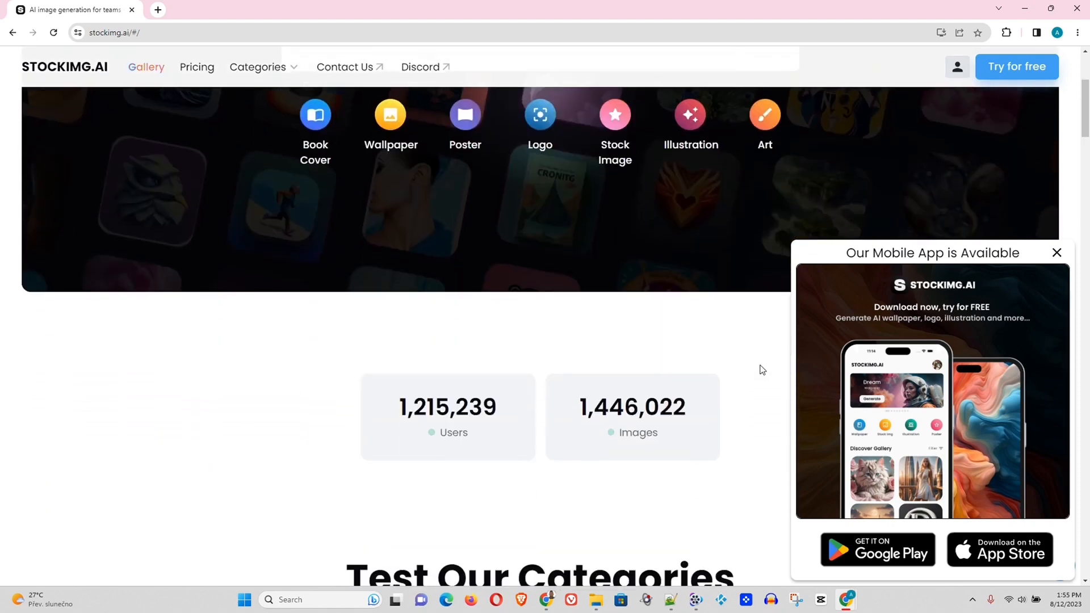
{"action": "mouse_move", "coordinate": [517, 444]}
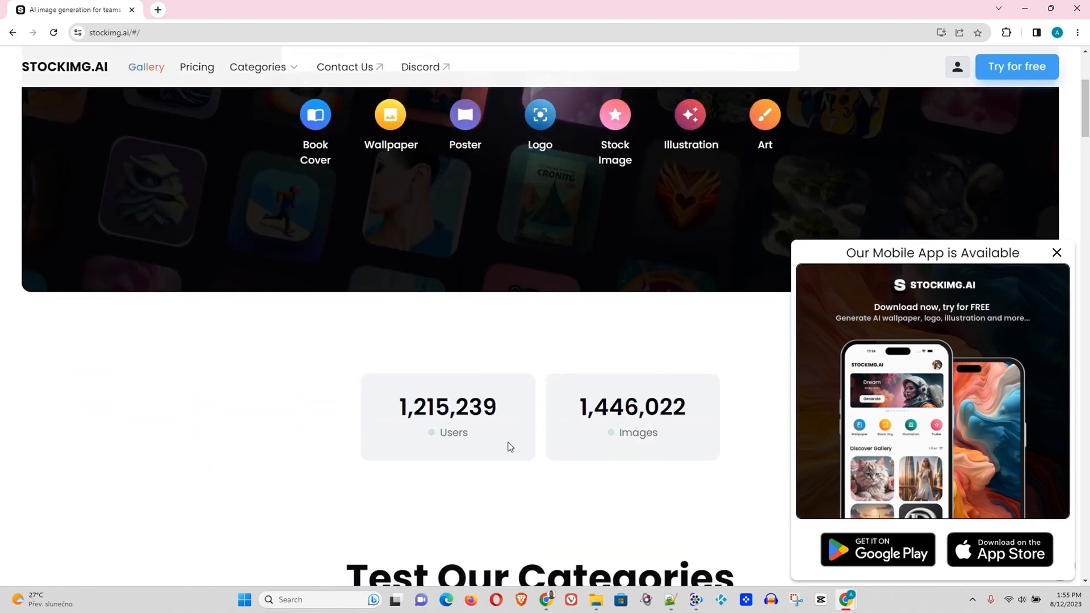
{"action": "mouse_move", "coordinate": [447, 374]}
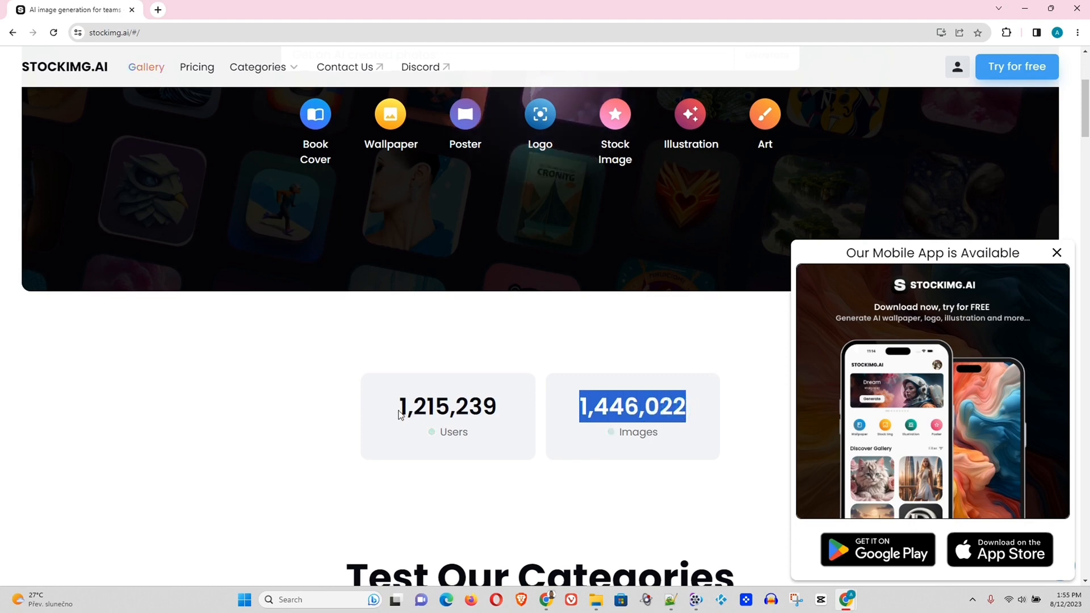
{"action": "scroll", "scroll_direction": "down", "scroll_amount": 3}
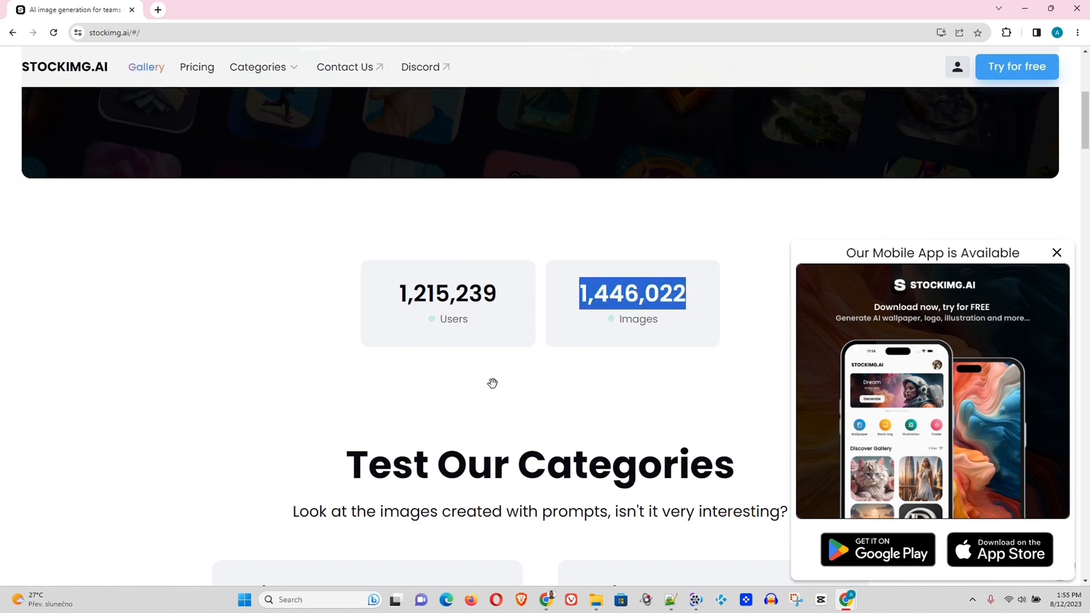
{"action": "scroll", "scroll_direction": "down", "scroll_amount": 3}
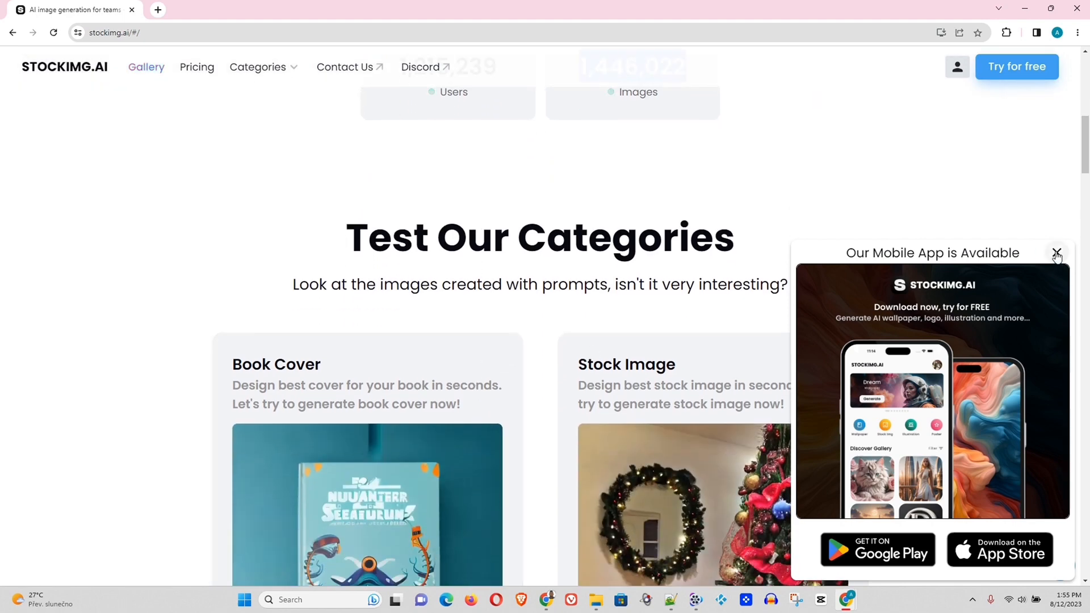
{"action": "left_click", "coordinate": [1057, 252]}
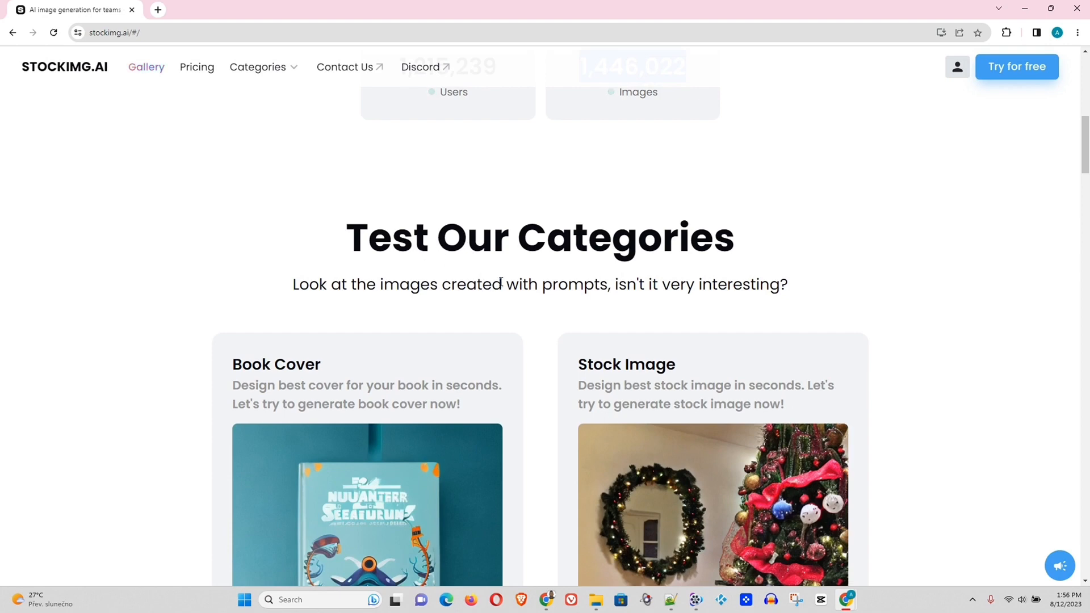
Step: Scroll through the Test Our Categories examples and the See AI-made Images gallery
{"action": "scroll", "scroll_direction": "down", "scroll_amount": 3}
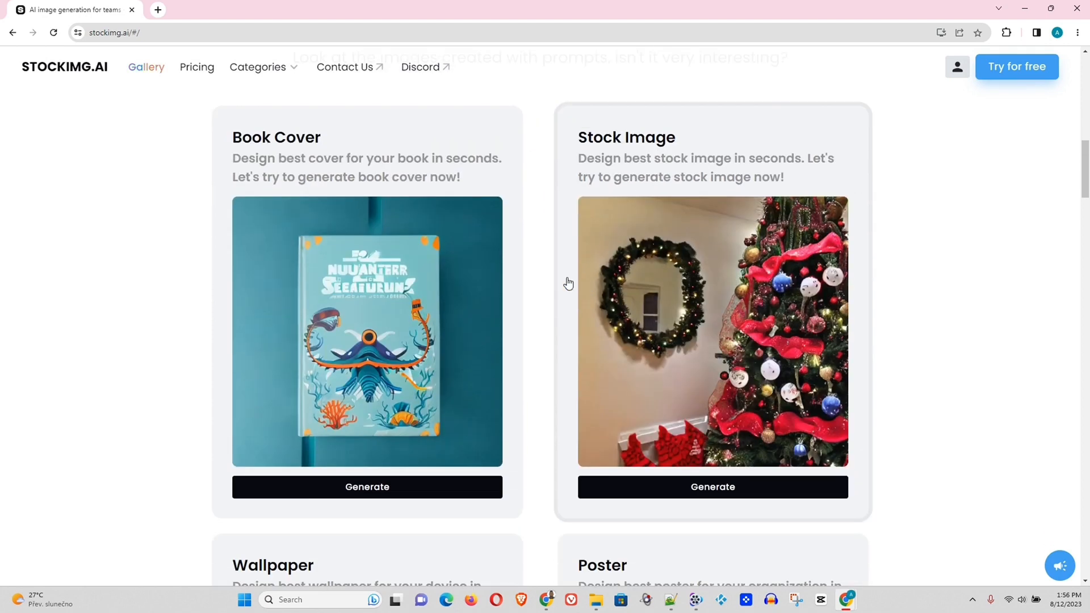
{"action": "scroll", "scroll_direction": "down", "scroll_amount": 3}
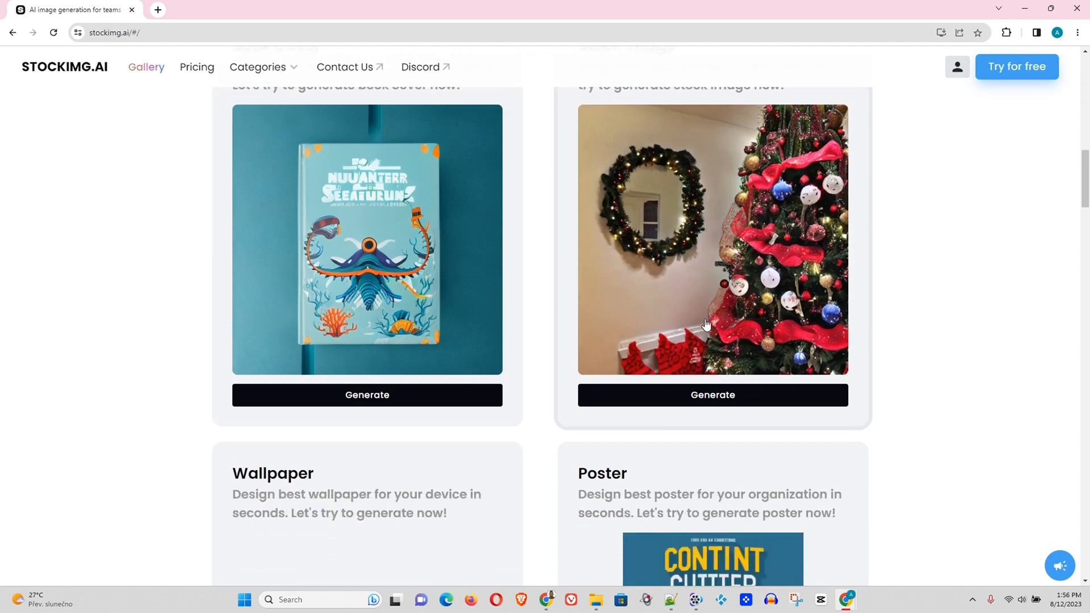
{"action": "scroll", "scroll_direction": "down", "scroll_amount": 3}
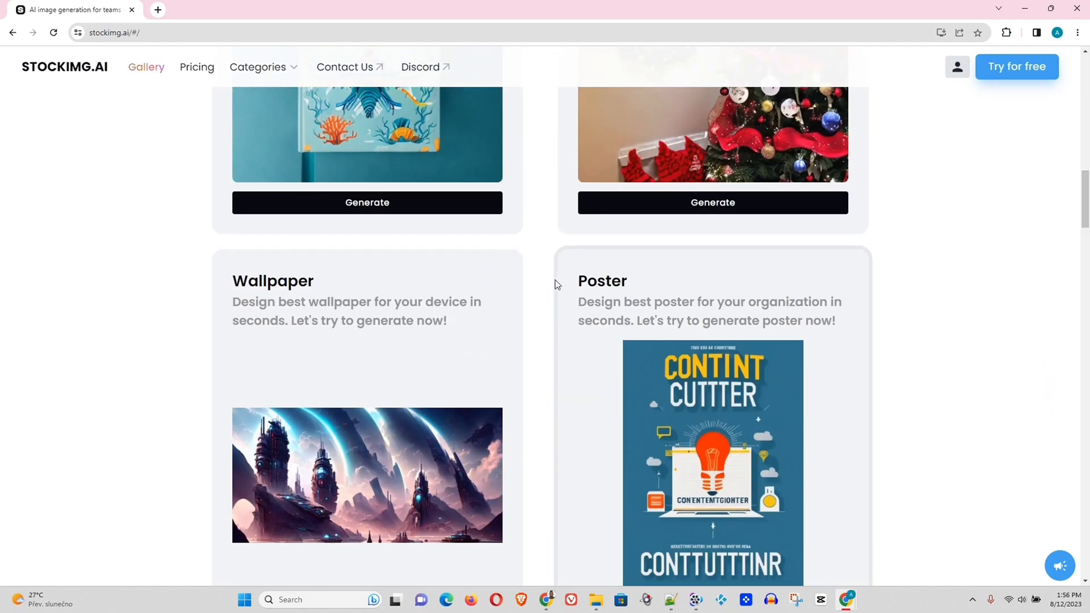
{"action": "scroll", "scroll_direction": "down", "scroll_amount": 3}
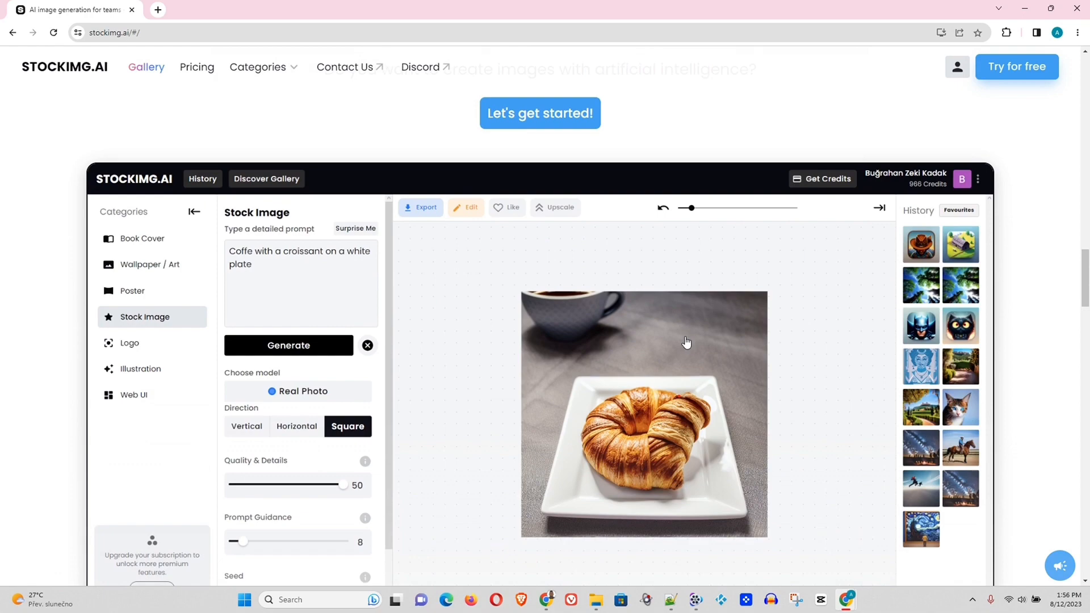
{"action": "scroll", "scroll_direction": "down", "scroll_amount": 3}
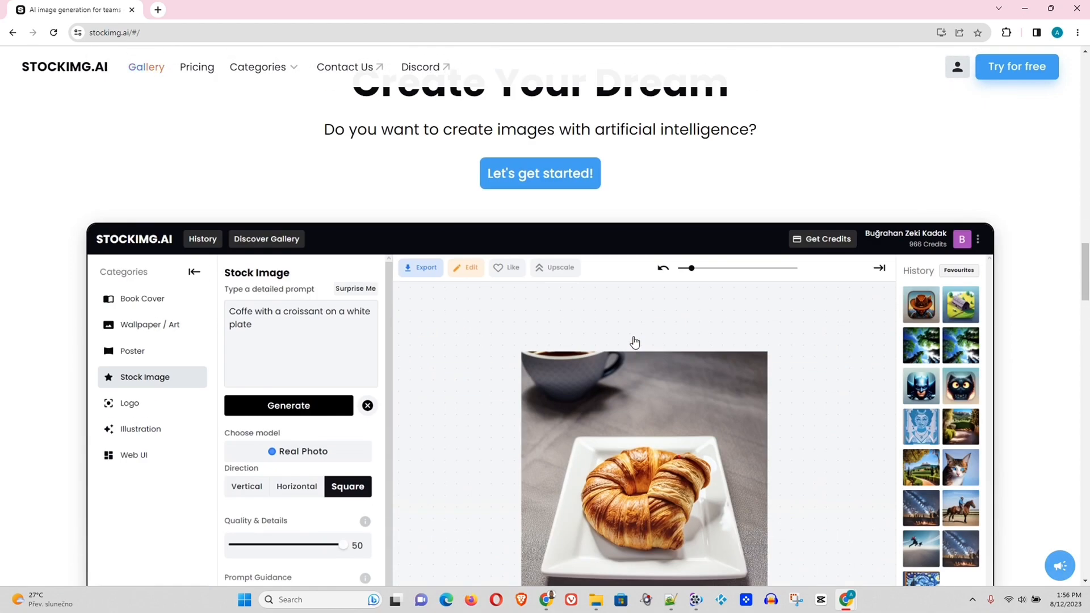
{"action": "scroll", "scroll_direction": "down", "scroll_amount": 3}
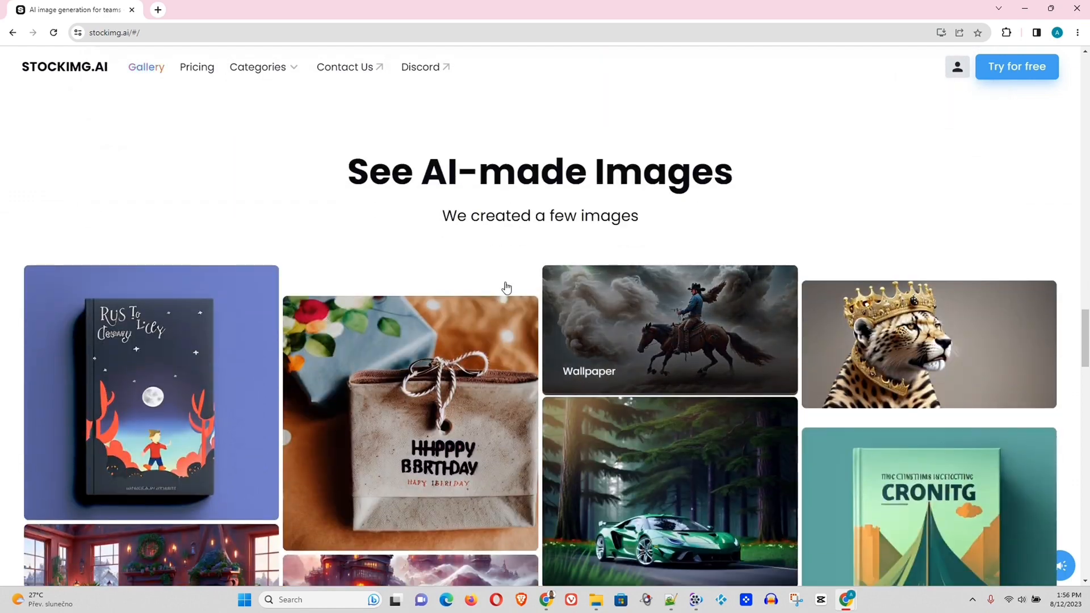
{"action": "scroll", "scroll_direction": "down", "scroll_amount": 3}
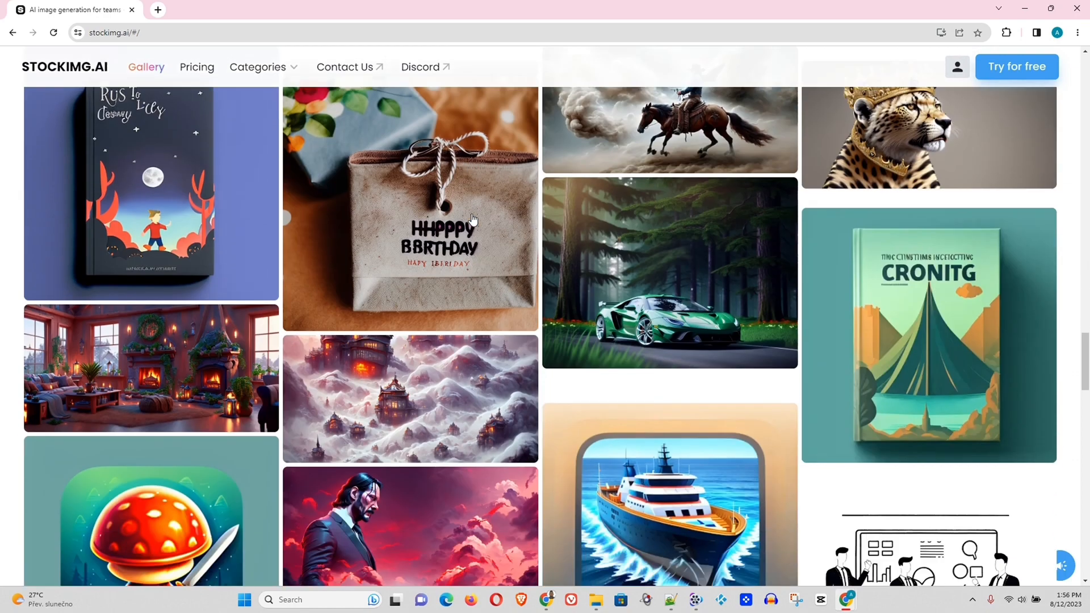
{"action": "scroll", "scroll_direction": "down", "scroll_amount": 3}
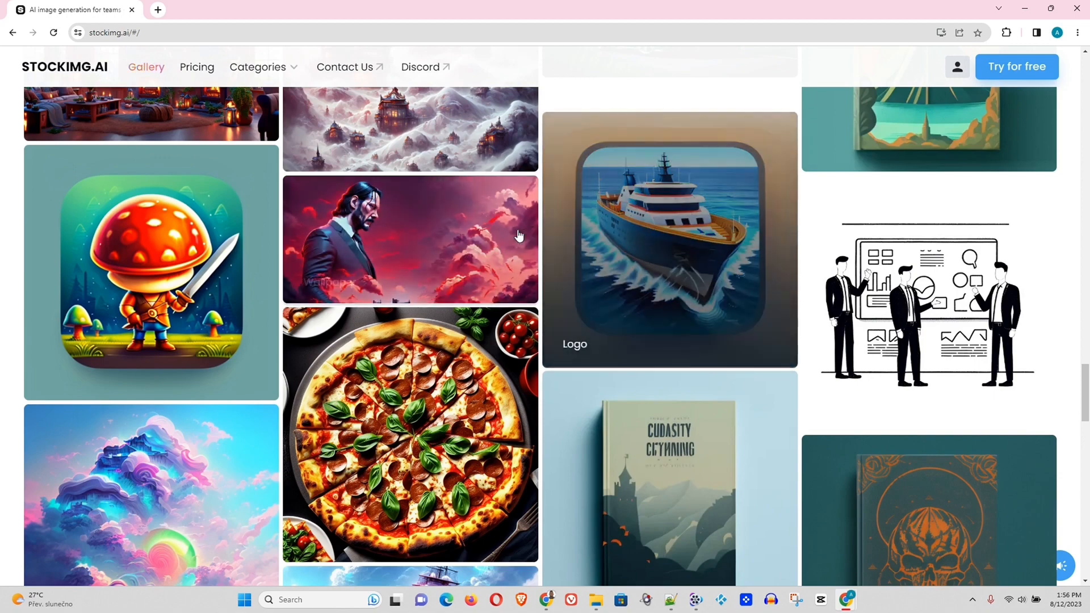
{"action": "scroll", "scroll_direction": "down", "scroll_amount": 3}
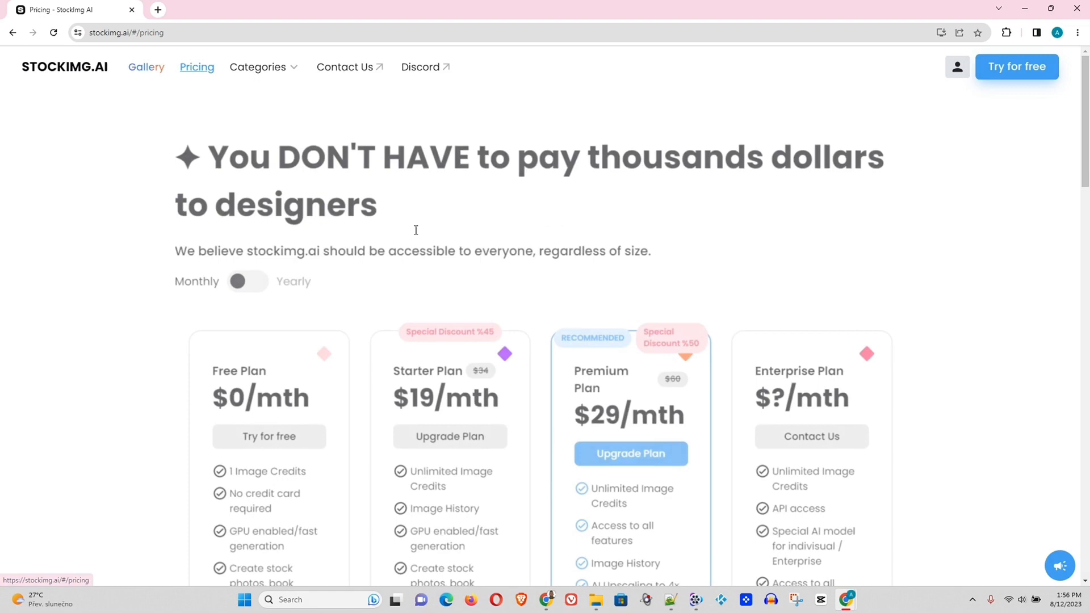
Step: Review the Free, Starter, Premium and Enterprise plans and FAQ, then show the Categories menu
{"action": "scroll", "scroll_direction": "down", "scroll_amount": 3}
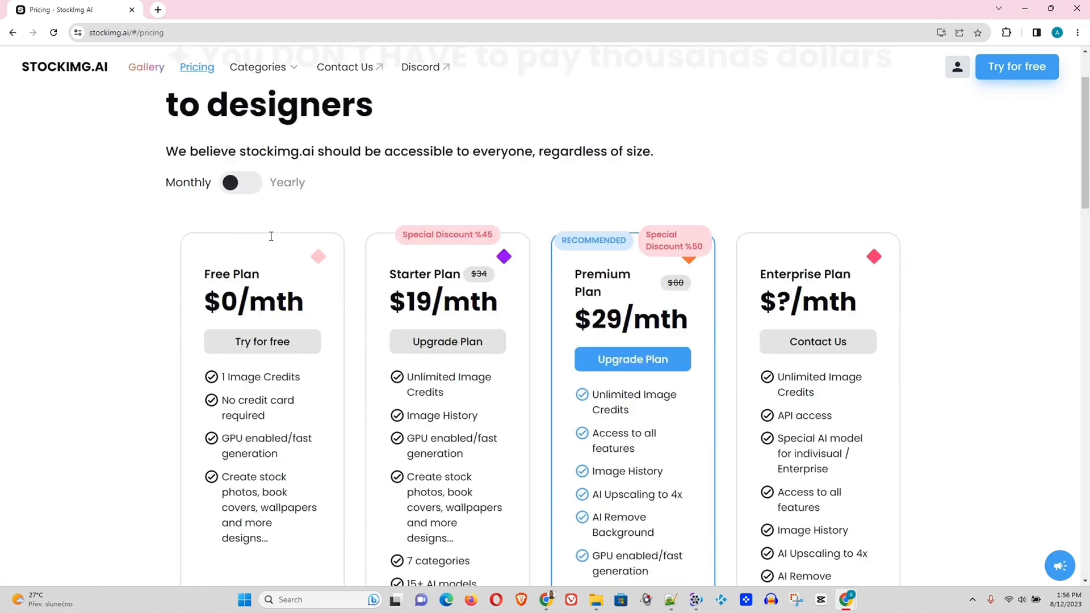
{"action": "scroll", "scroll_direction": "down", "scroll_amount": 3}
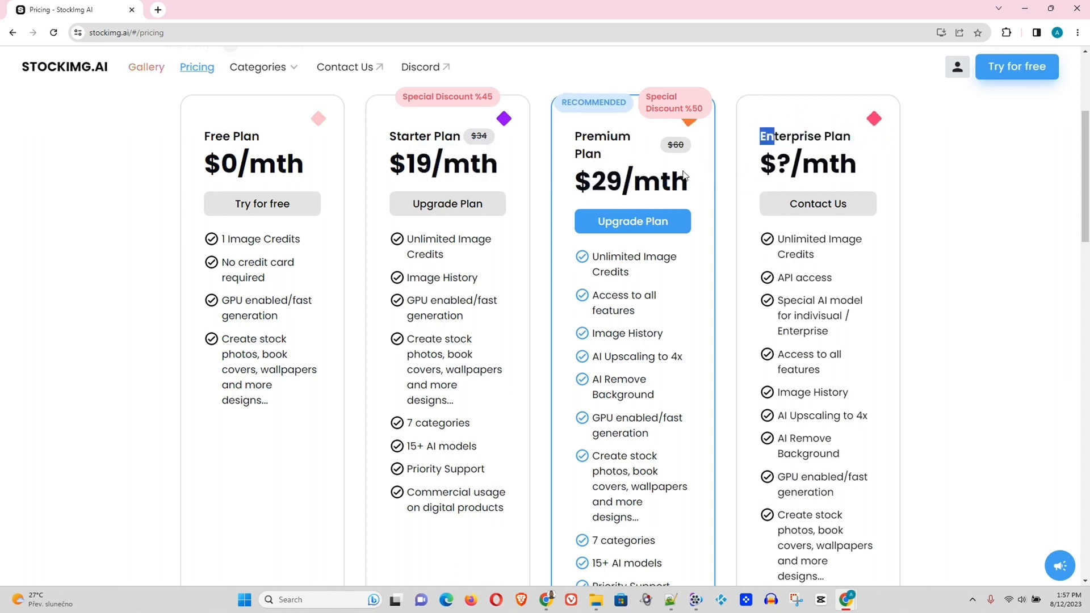
{"action": "scroll", "scroll_direction": "down", "scroll_amount": 3}
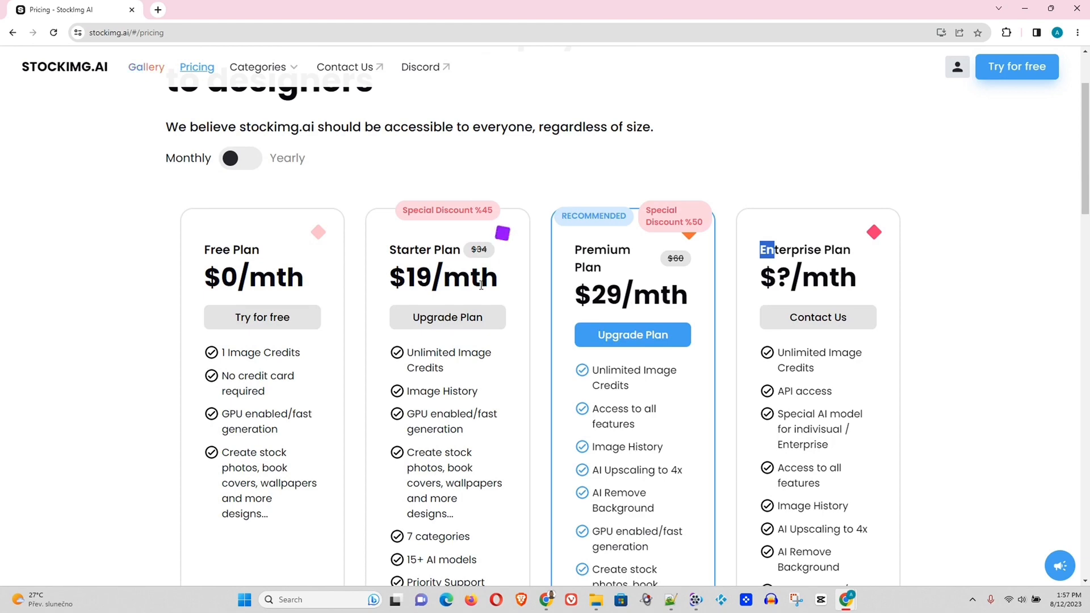
{"action": "scroll", "scroll_direction": "down", "scroll_amount": 3}
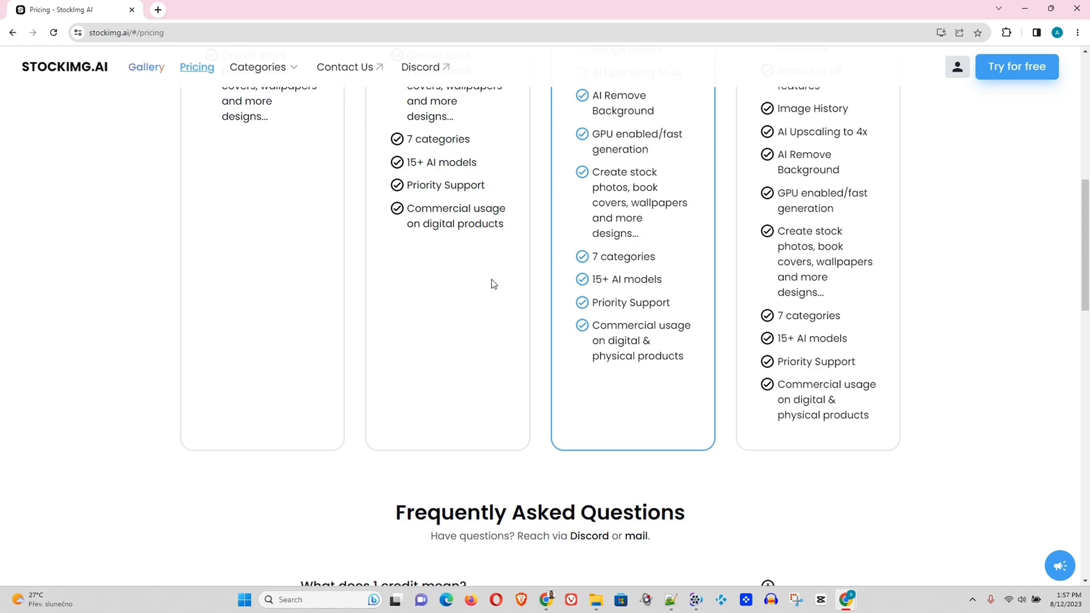
{"action": "scroll", "scroll_direction": "down", "scroll_amount": 3}
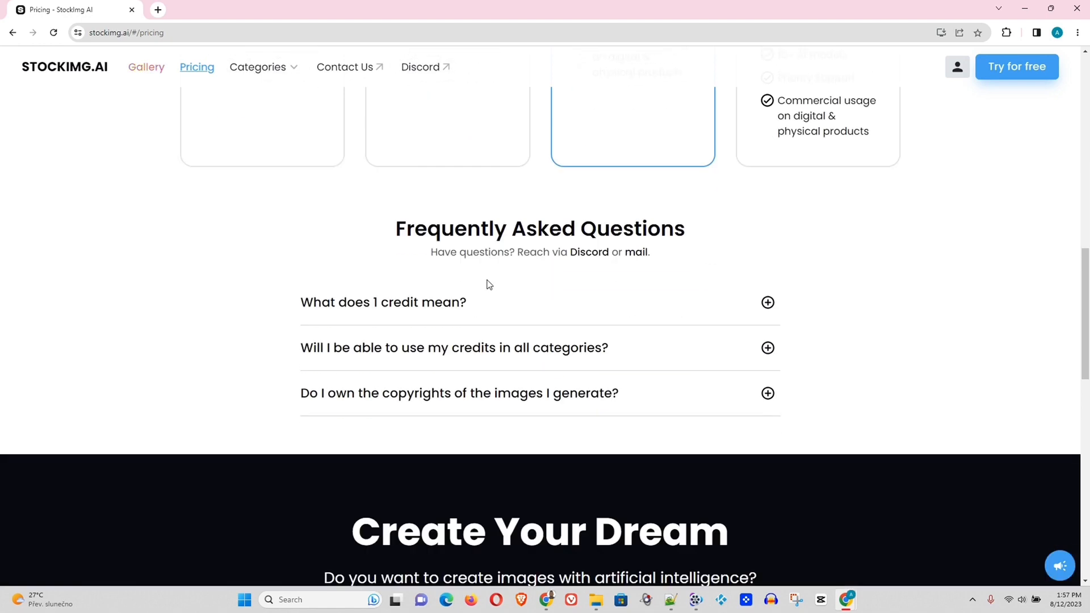
{"action": "scroll", "scroll_direction": "up", "scroll_amount": 3}
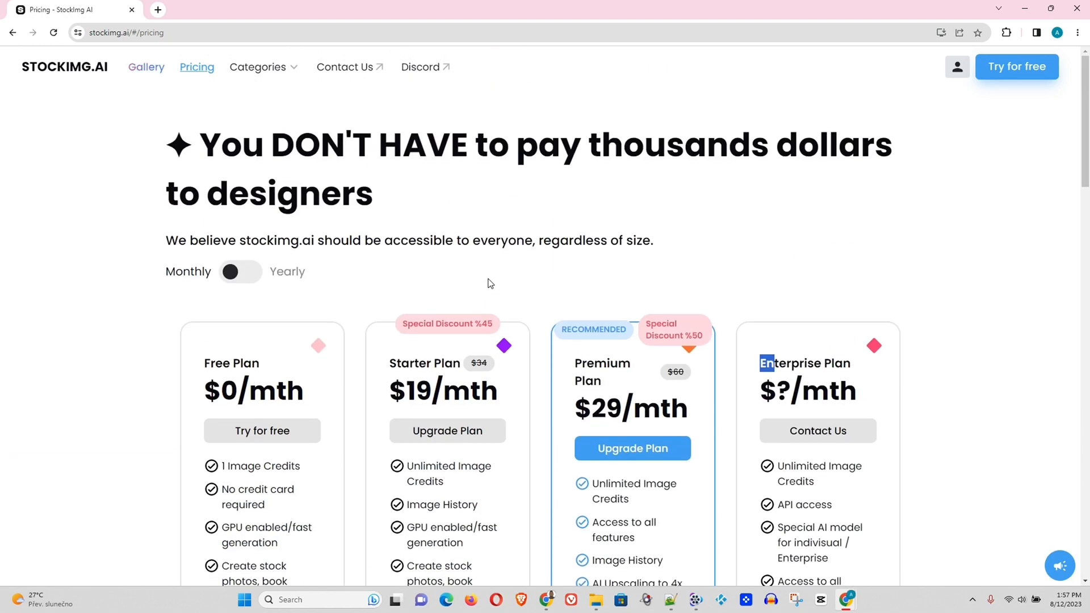
{"action": "left_click", "coordinate": [257, 67]}
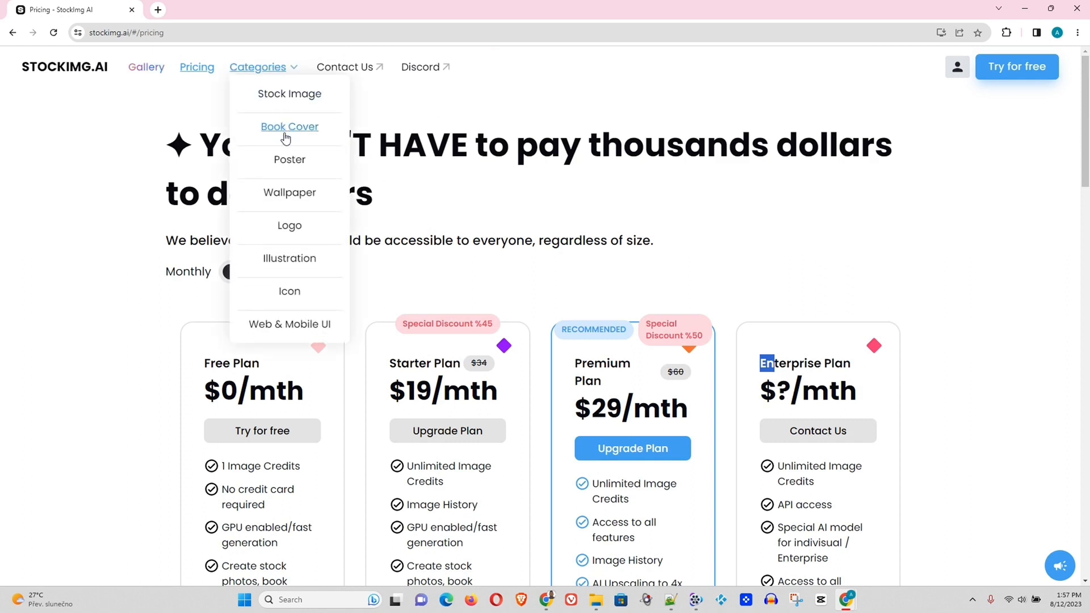
{"action": "mouse_move", "coordinate": [289, 292]}
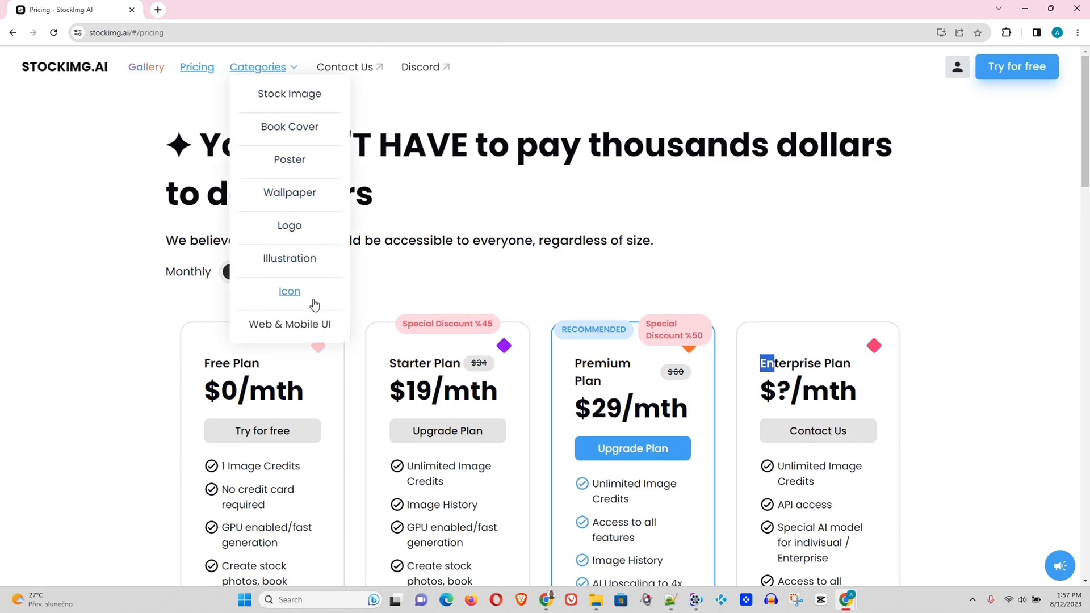
{"action": "mouse_move", "coordinate": [420, 67]}
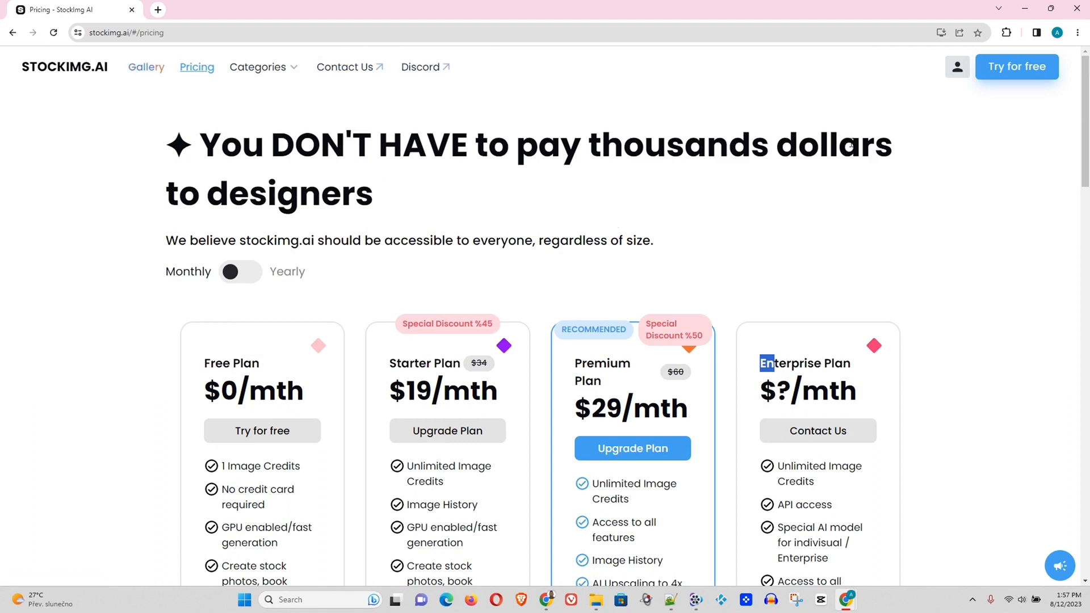
{"action": "mouse_move", "coordinate": [1016, 66]}
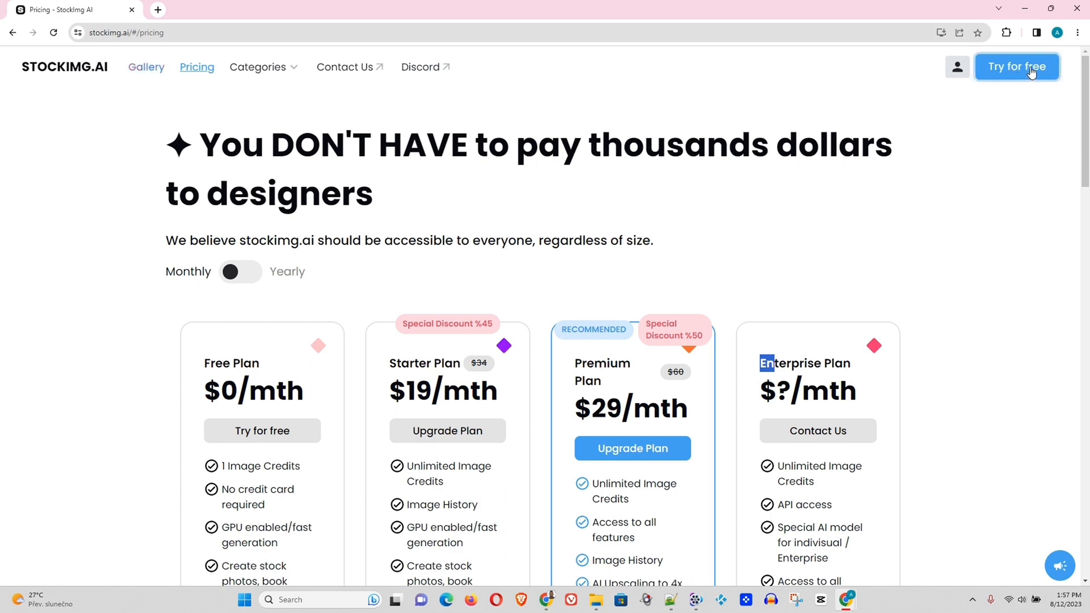
Step: Start a free Stockimg.ai sign-up and continue with a Google account
{"action": "left_click", "coordinate": [1016, 67]}
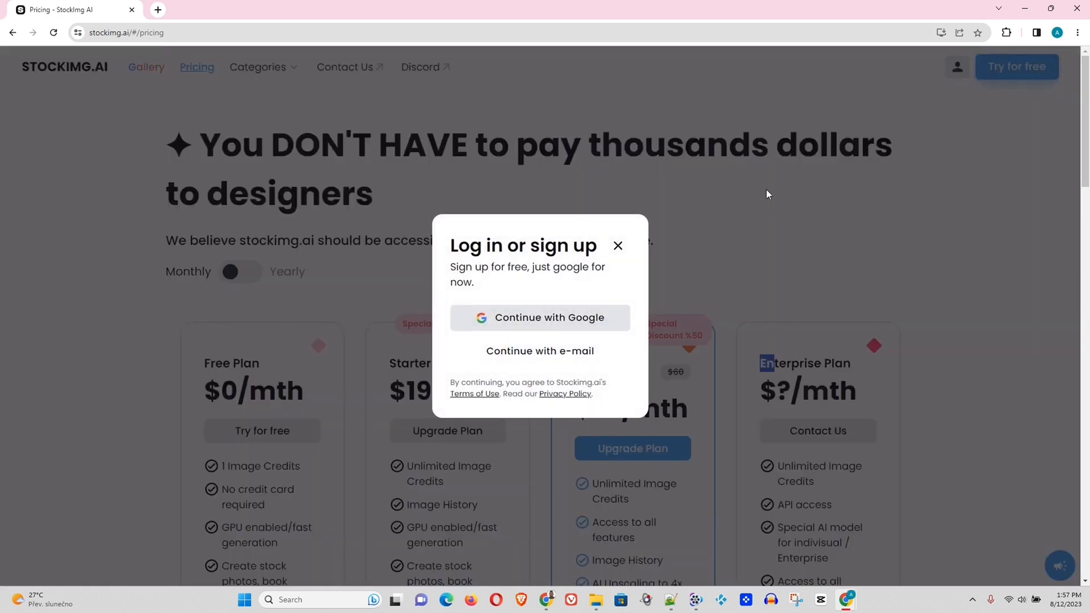
{"action": "mouse_move", "coordinate": [549, 321]}
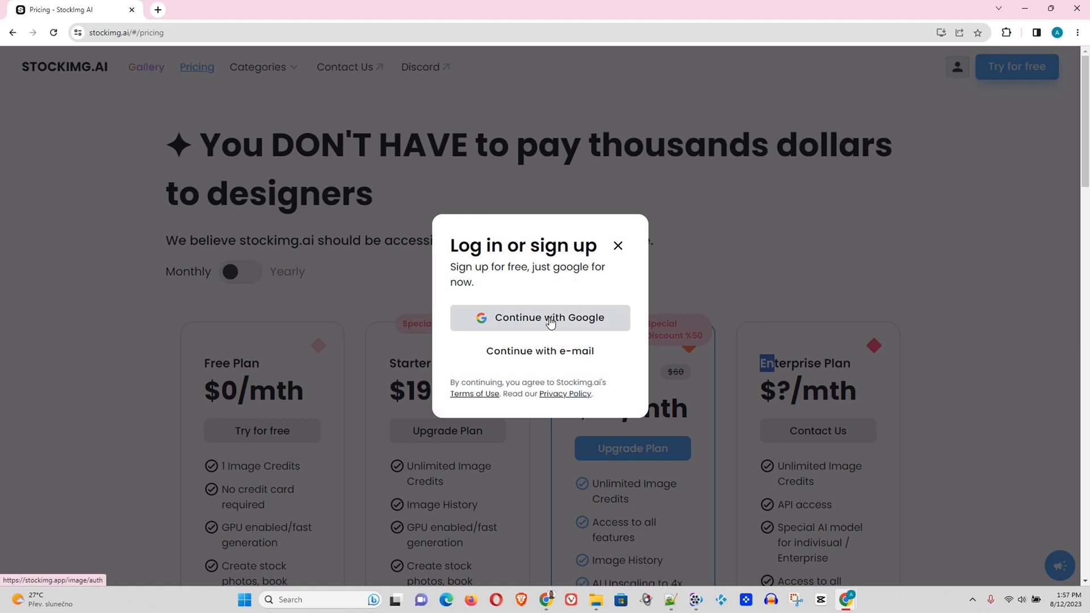
{"action": "left_click", "coordinate": [540, 318]}
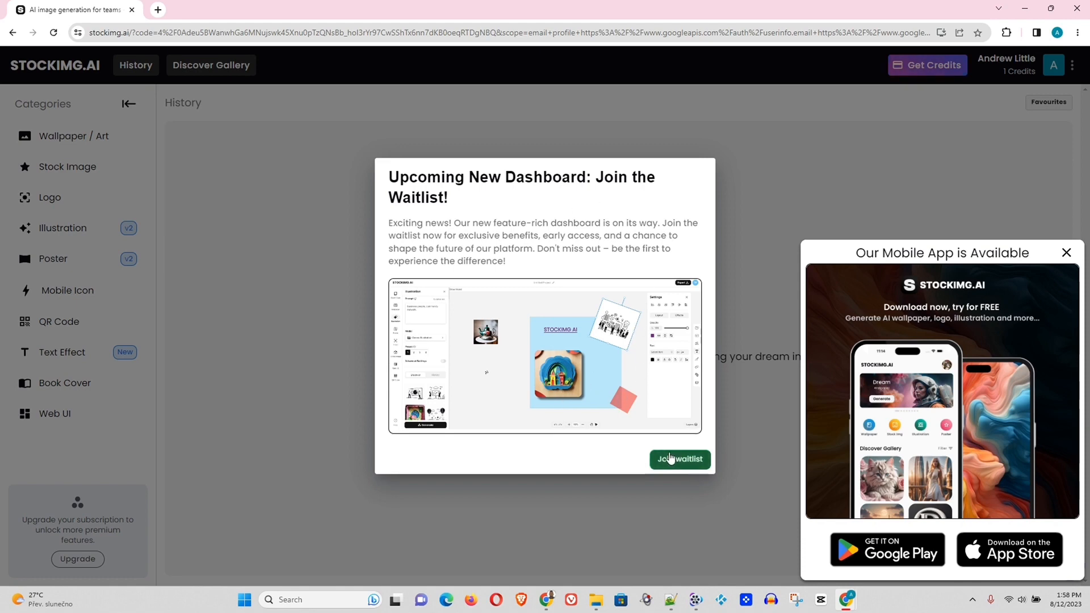
{"action": "mouse_move", "coordinate": [722, 246]}
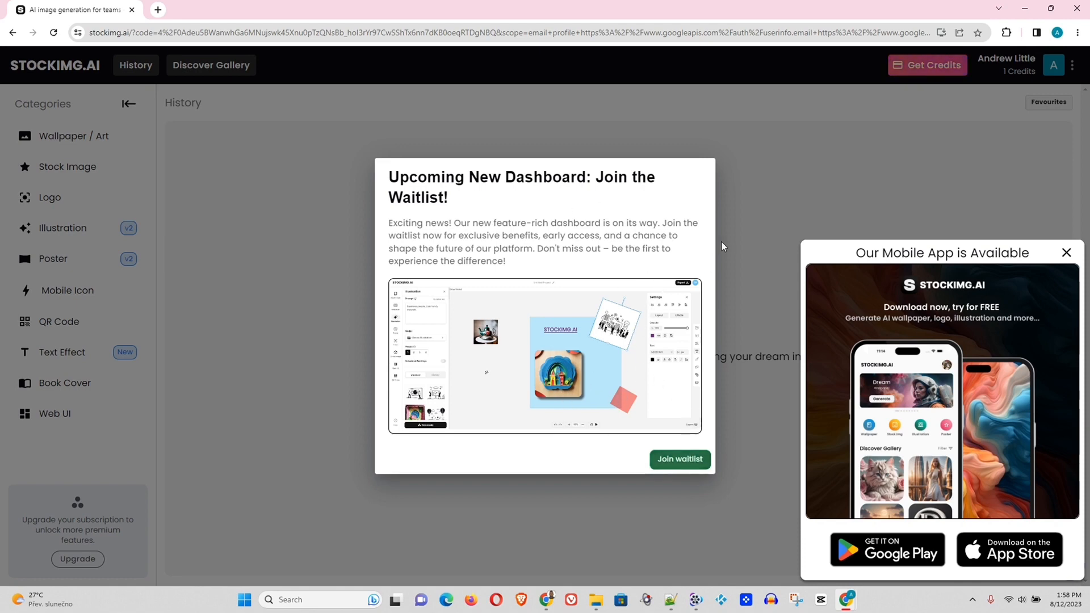
{"action": "mouse_move", "coordinate": [1066, 252]}
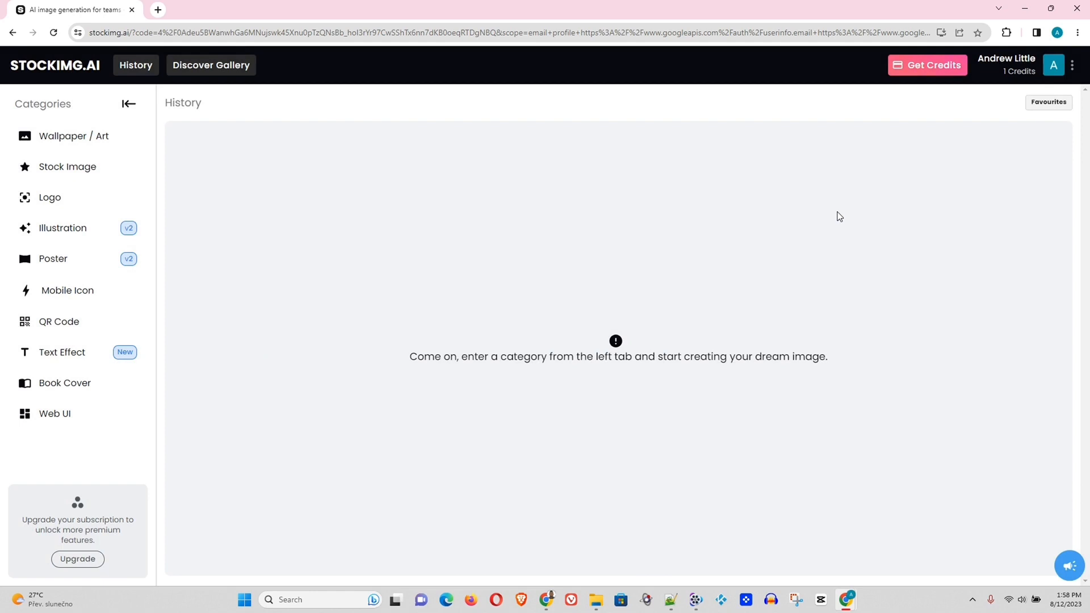
{"action": "mouse_move", "coordinate": [980, 75]}
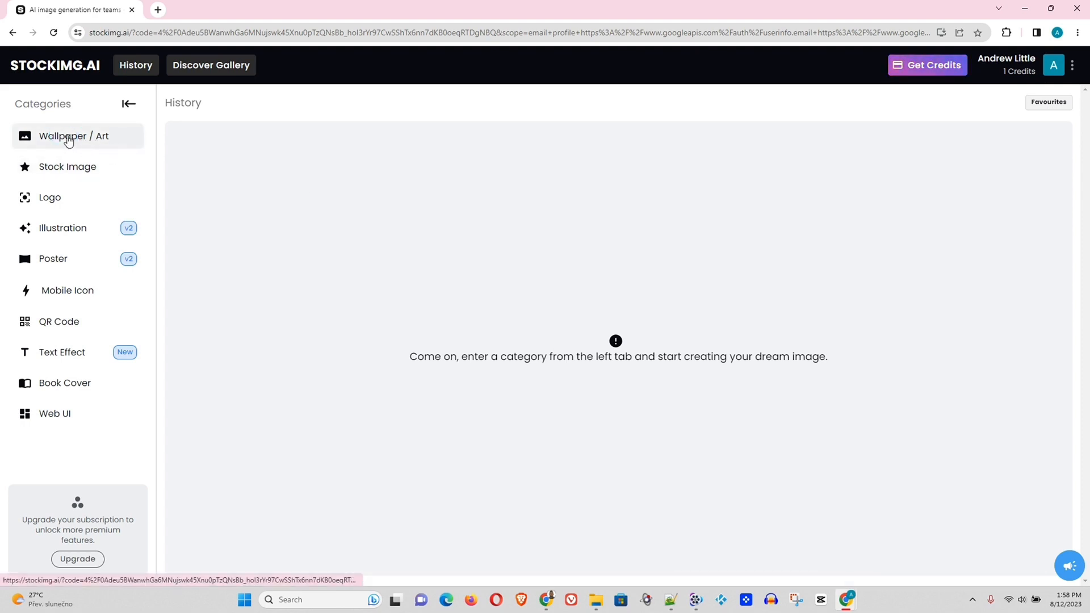
Step: Switch to the Wallpaper / Art image generator
{"action": "left_click", "coordinate": [157, 9]}
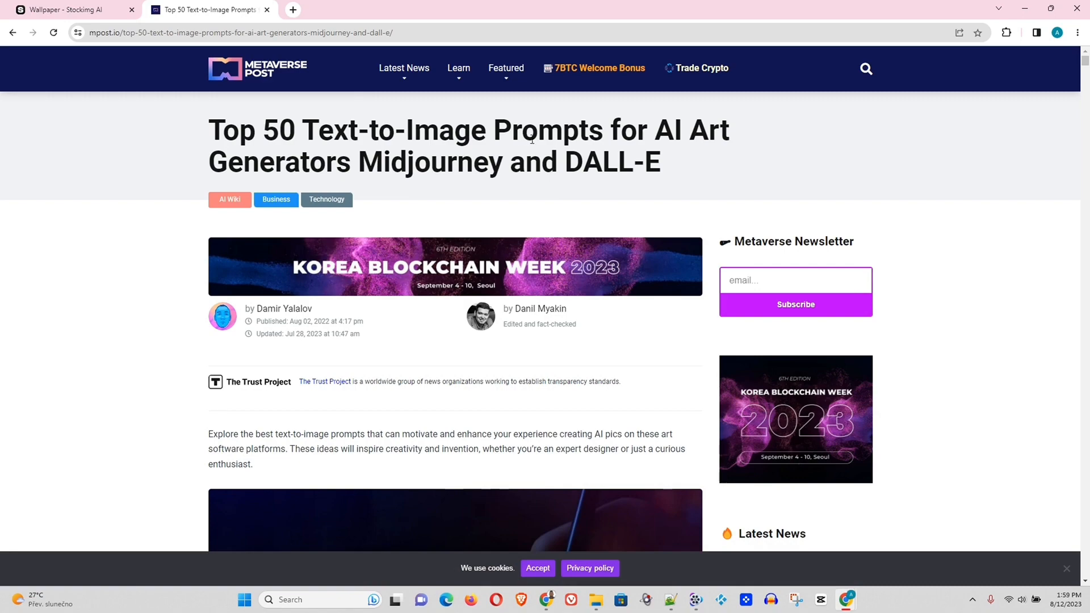
{"action": "mouse_move", "coordinate": [443, 146]}
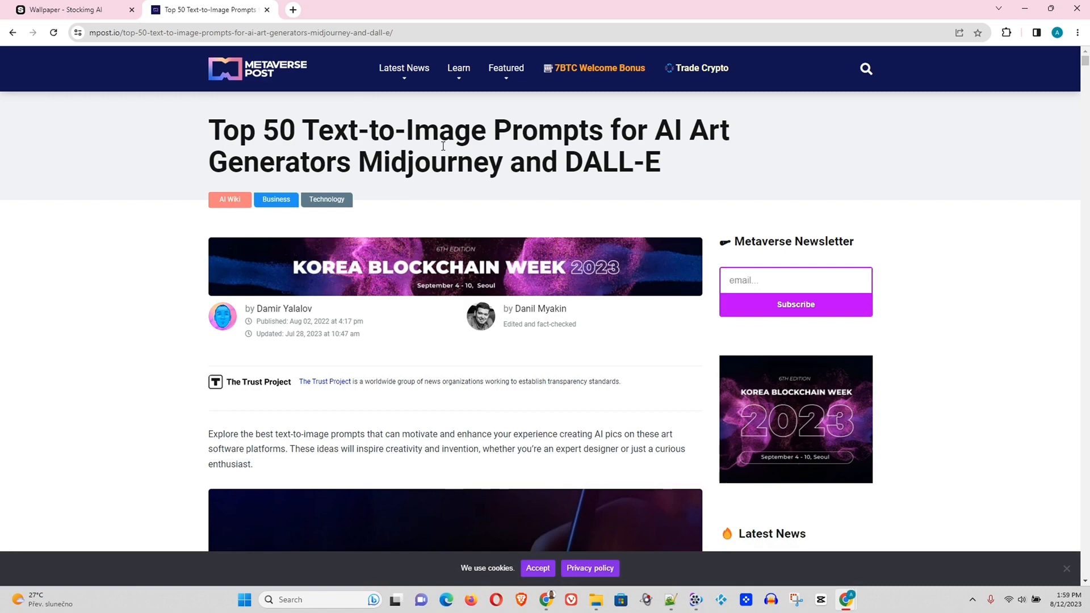
Step: Scroll the Metaverse Post article past the castle and Samhain examples to Prompt #20
{"action": "scroll", "scroll_direction": "down", "scroll_amount": 3}
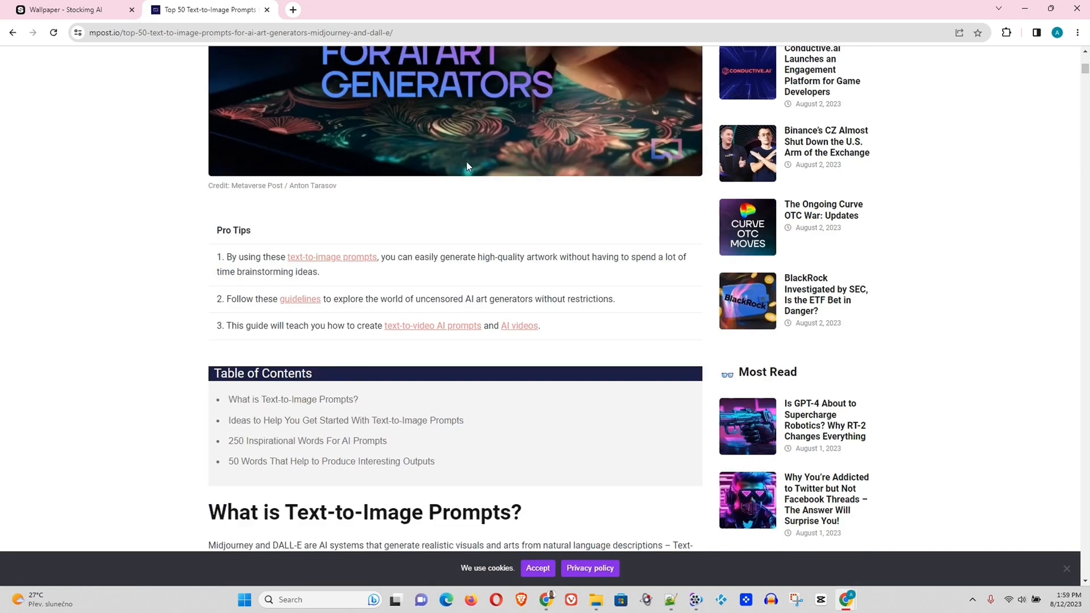
{"action": "scroll", "scroll_direction": "down", "scroll_amount": 3}
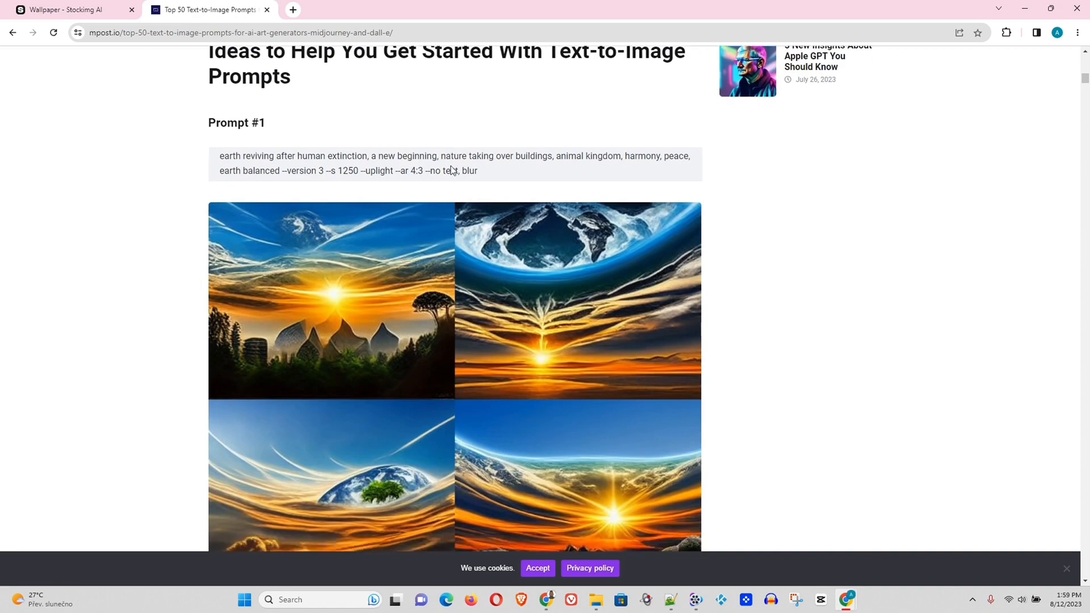
{"action": "scroll", "scroll_direction": "down", "scroll_amount": 3}
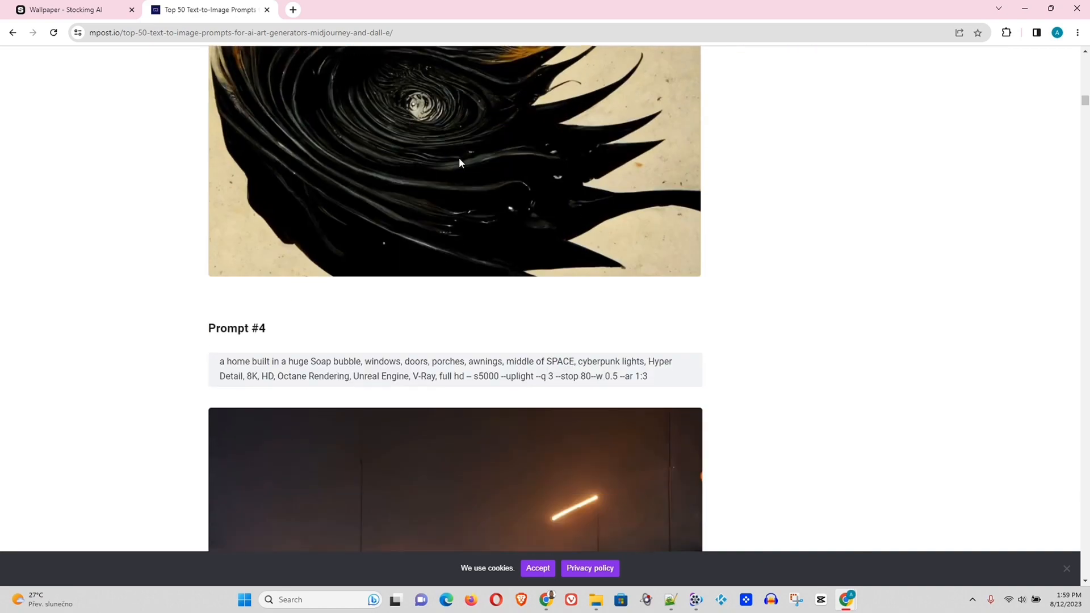
{"action": "scroll", "scroll_direction": "down", "scroll_amount": 3}
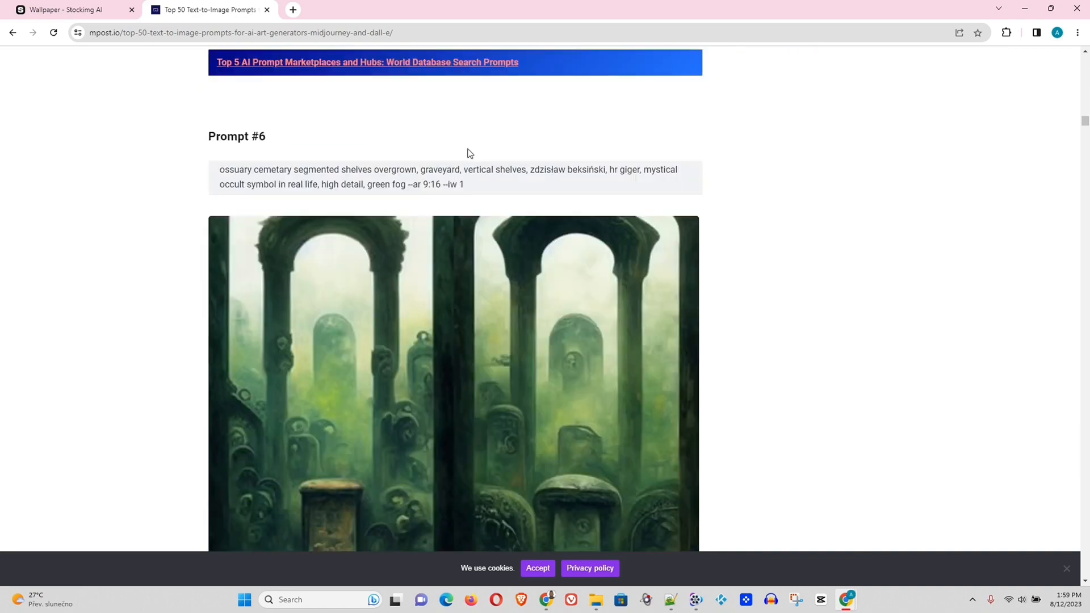
{"action": "scroll", "scroll_direction": "down", "scroll_amount": 3}
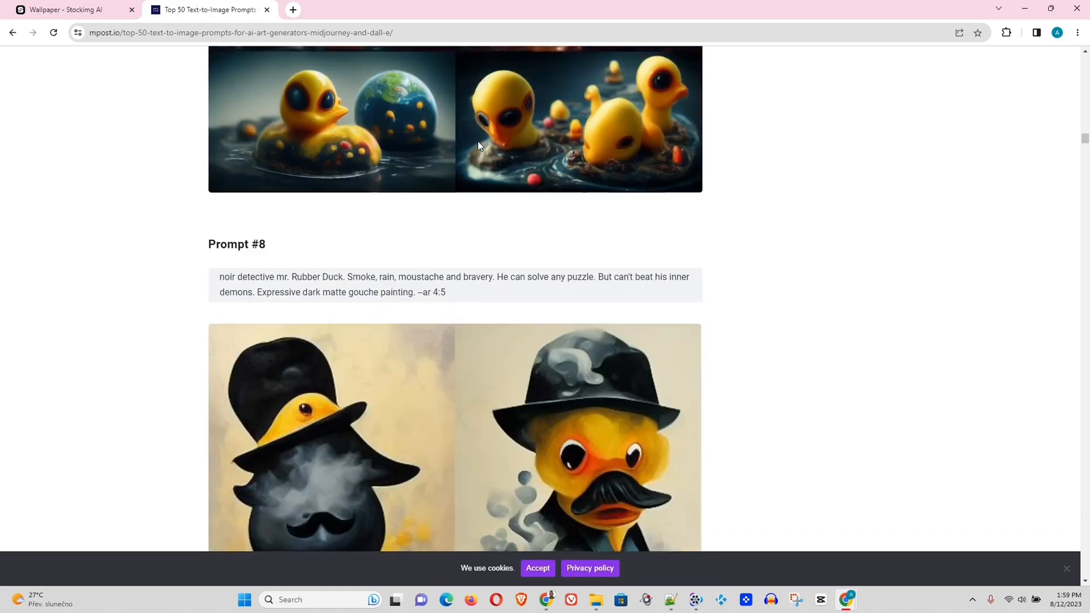
{"action": "scroll", "scroll_direction": "down", "scroll_amount": 3}
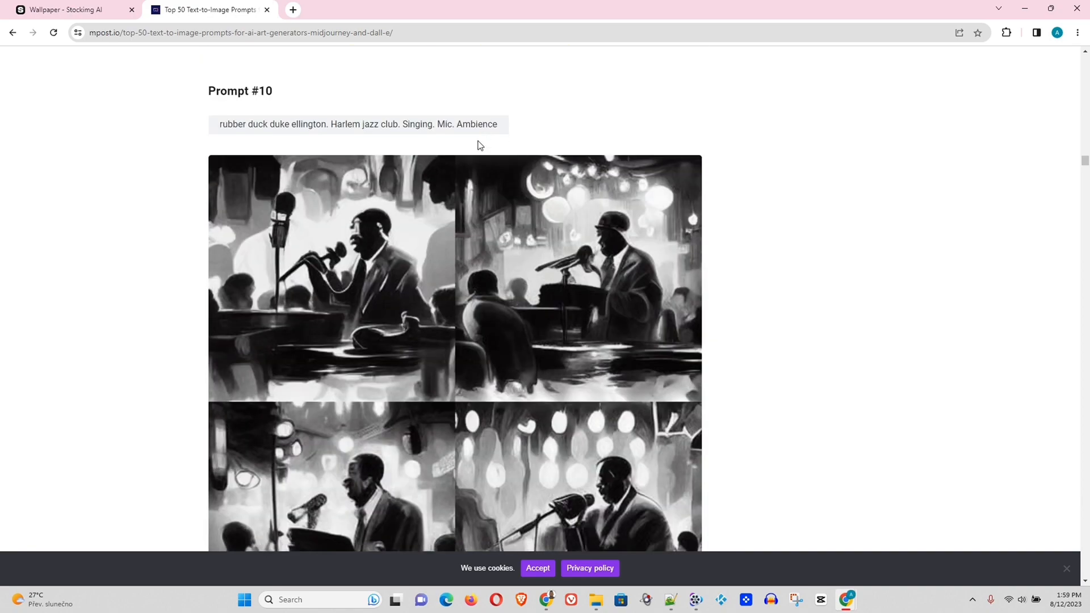
{"action": "scroll", "scroll_direction": "down", "scroll_amount": 3}
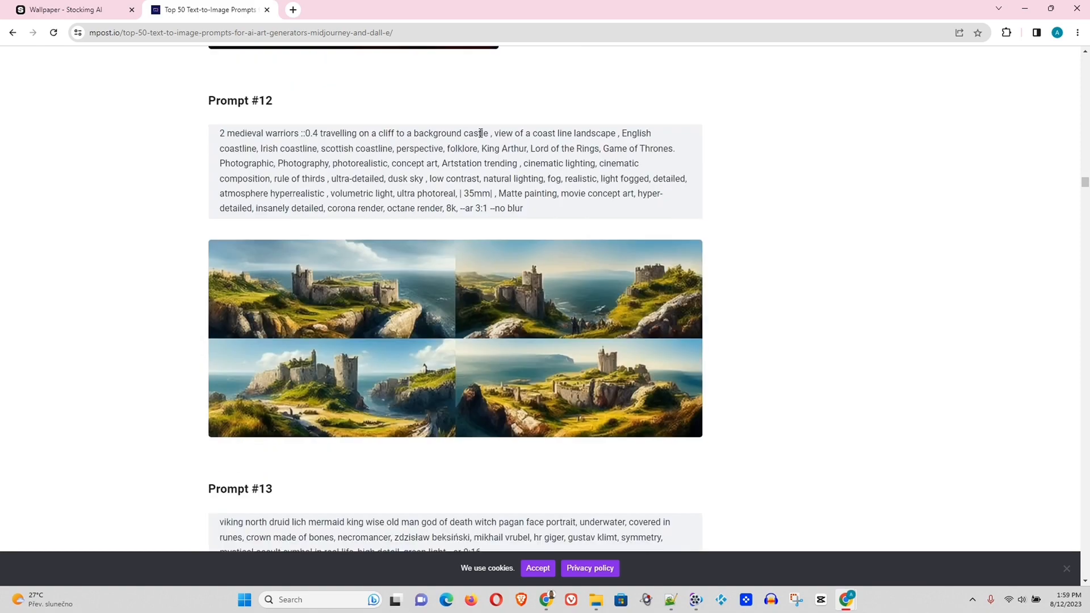
{"action": "scroll", "scroll_direction": "down", "scroll_amount": 3}
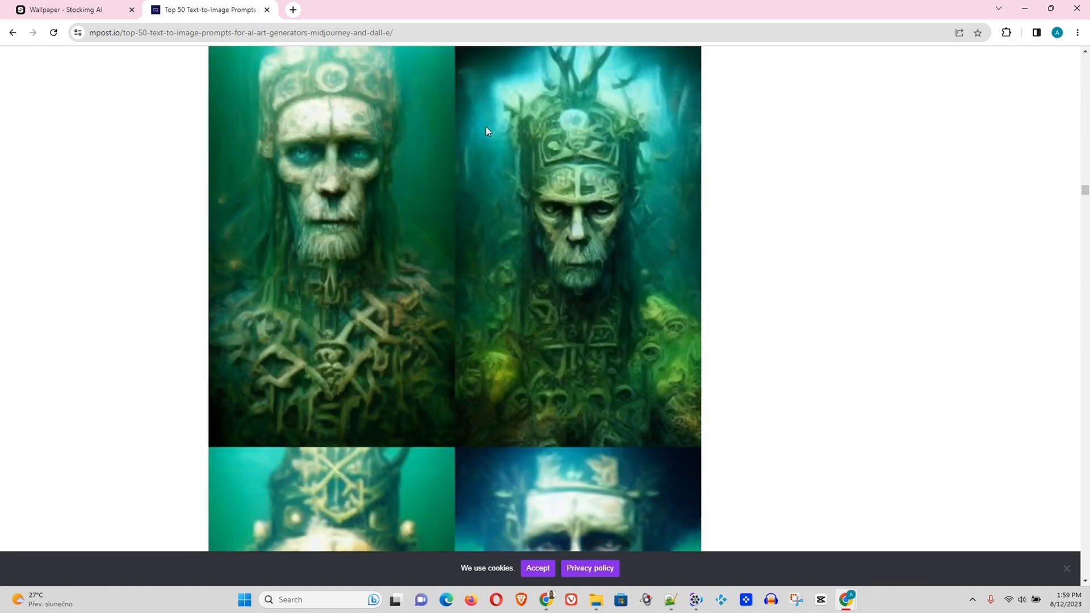
{"action": "scroll", "scroll_direction": "down", "scroll_amount": 3}
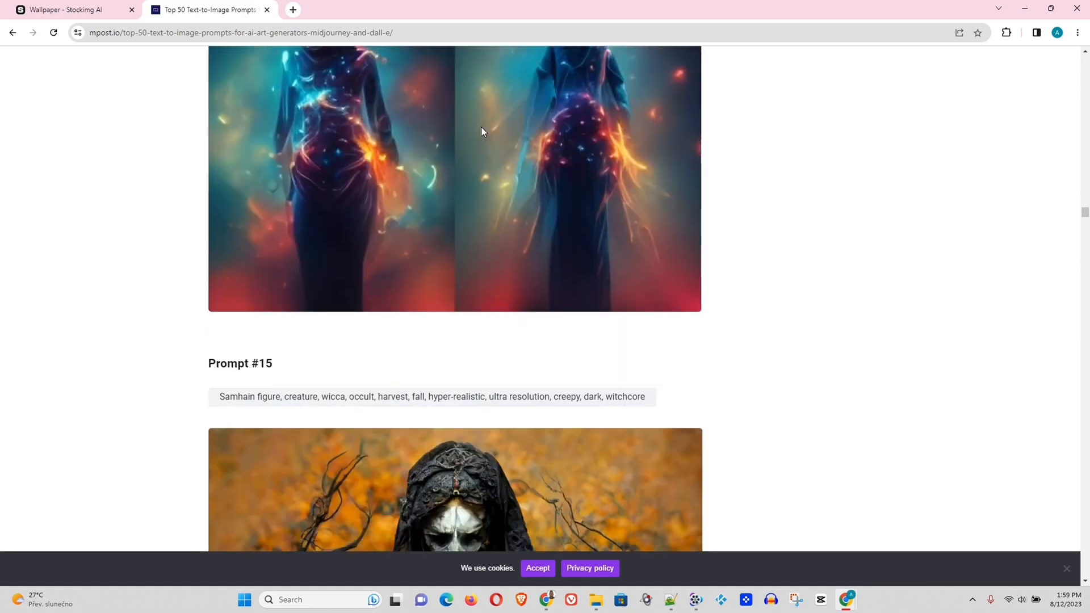
{"action": "scroll", "scroll_direction": "down", "scroll_amount": 3}
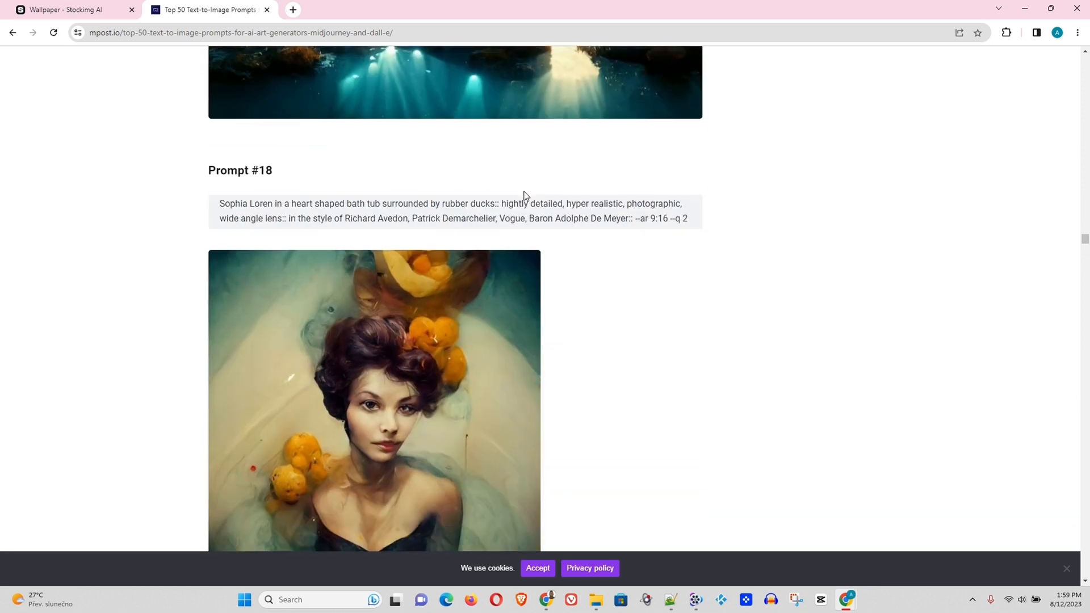
{"action": "scroll", "scroll_direction": "down", "scroll_amount": 3}
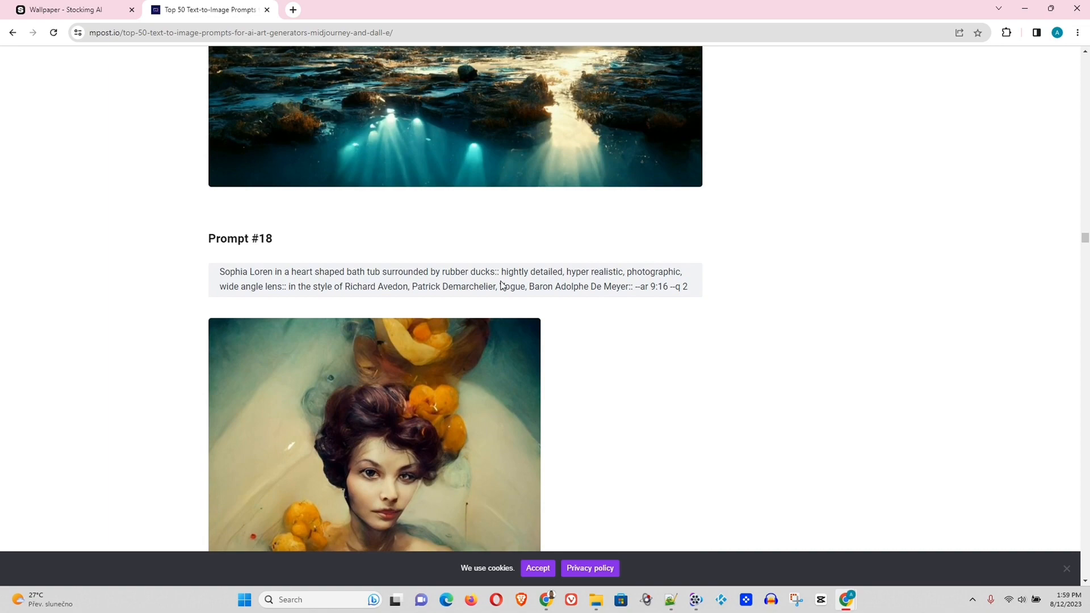
{"action": "scroll", "scroll_direction": "down", "scroll_amount": 3}
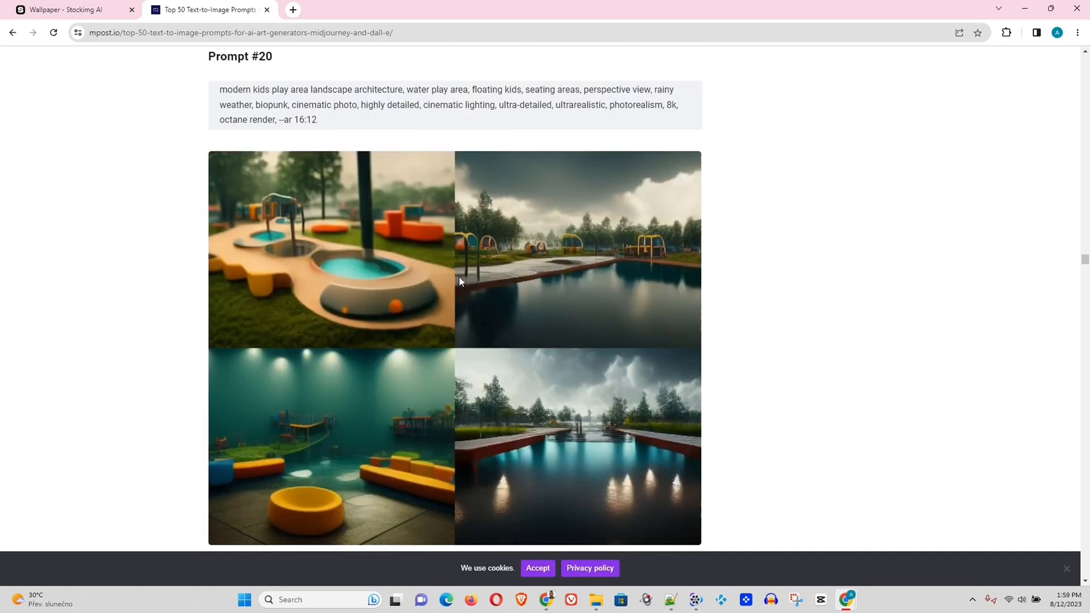
{"action": "scroll", "scroll_direction": "down", "scroll_amount": 3}
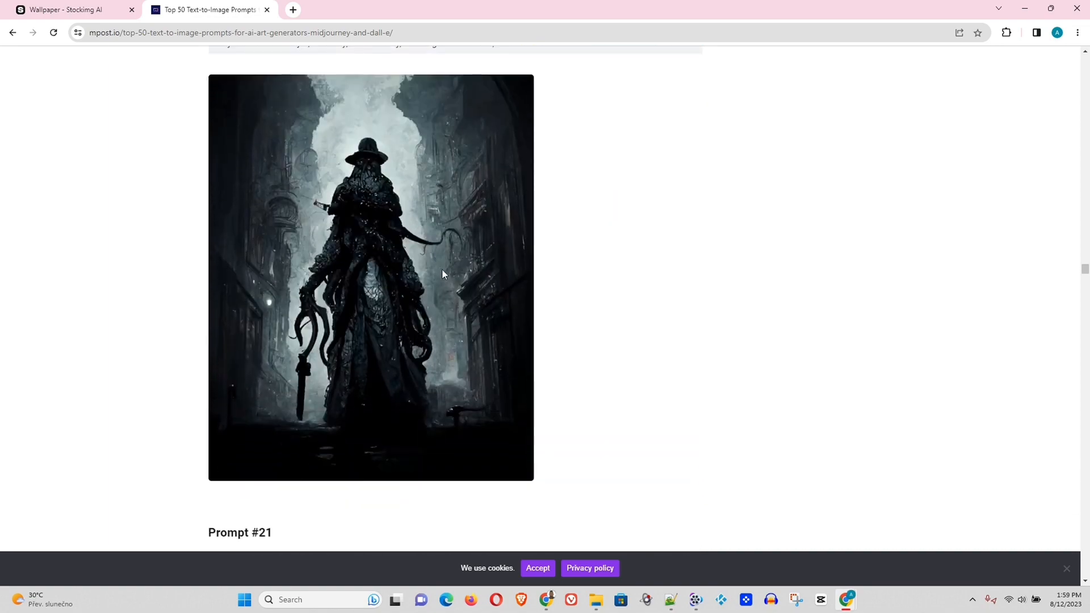
{"action": "scroll", "scroll_direction": "up", "scroll_amount": 3}
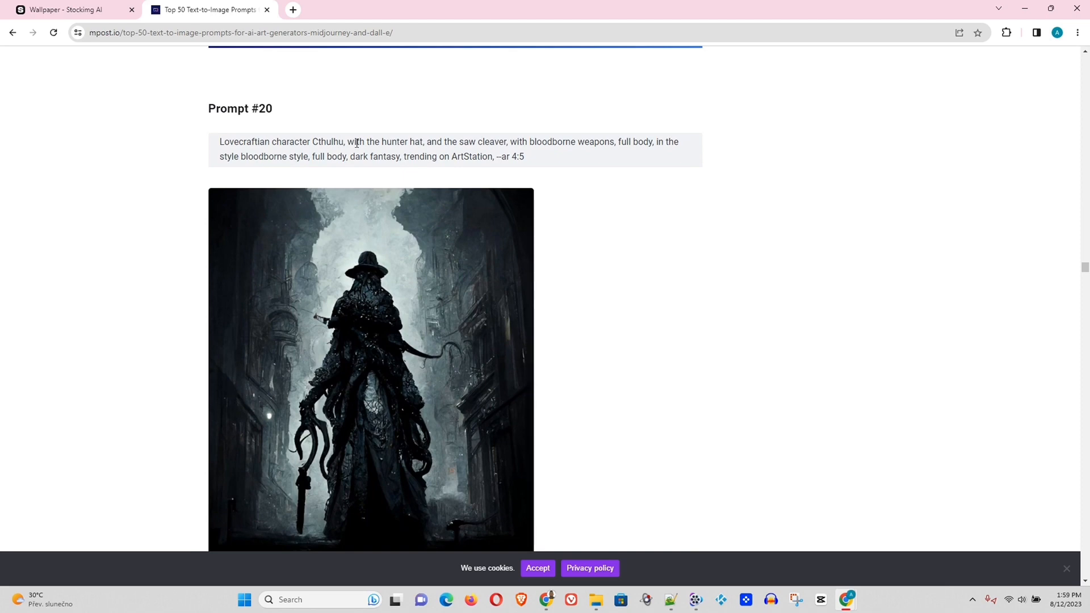
{"action": "mouse_move", "coordinate": [459, 158]}
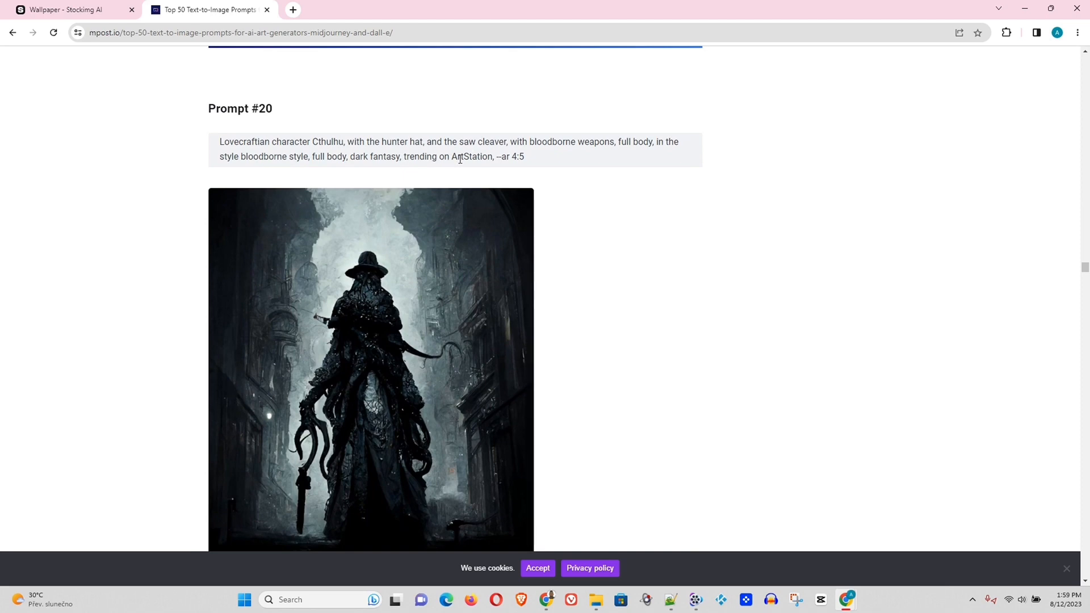
Step: Highlight the Prompt #20 Cthulhu text from 'Lovecraftian' through 'ArtStation'
{"action": "left_click_drag", "start_coordinate": [353, 155], "coordinate": [492, 155]}
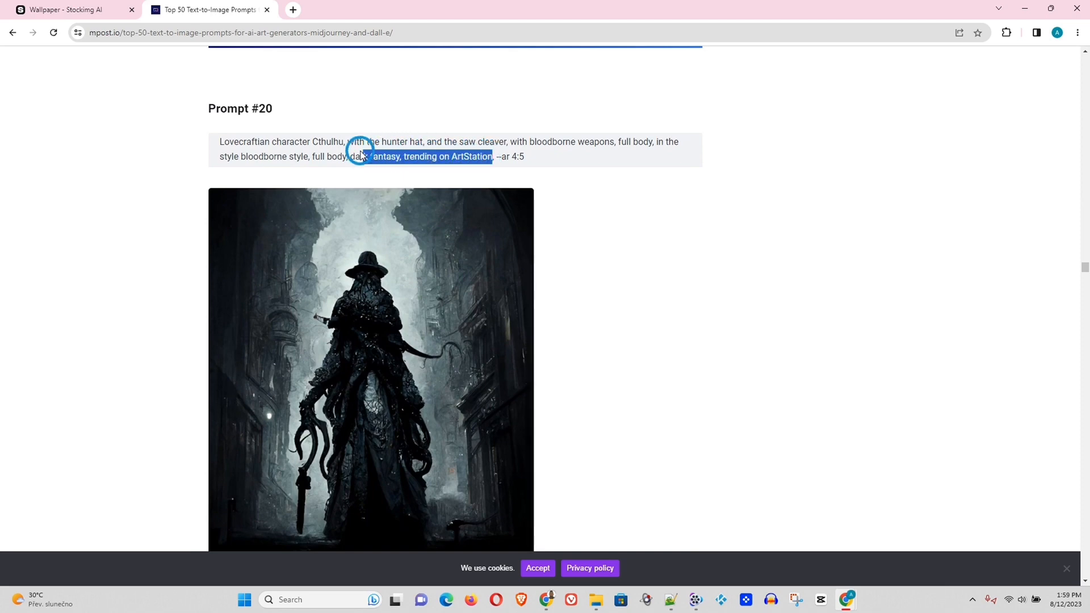
{"action": "left_click_drag", "start_coordinate": [361, 153], "coordinate": [219, 142]}
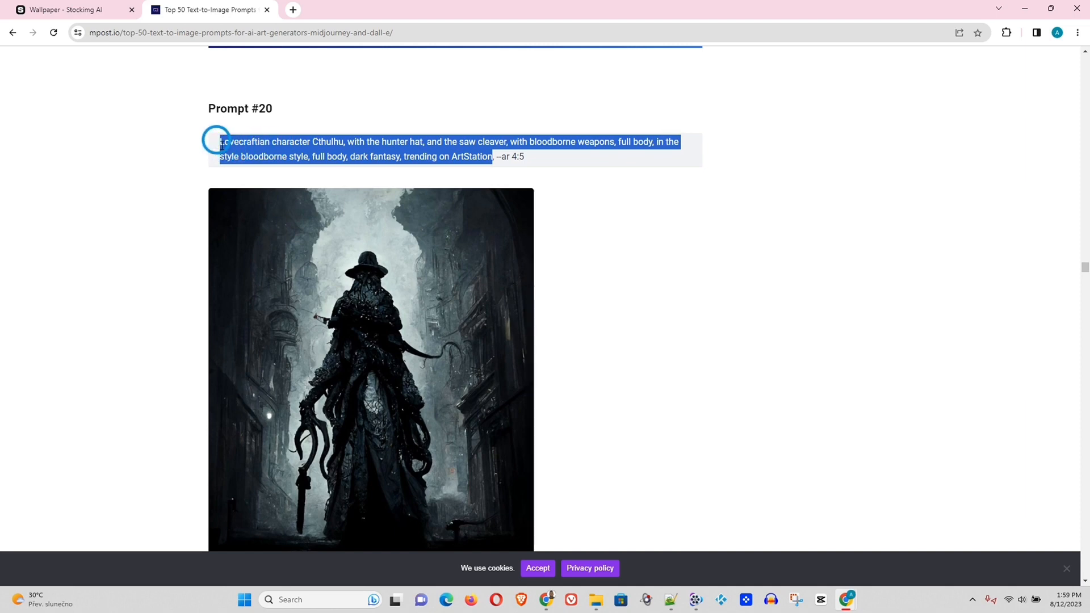
{"action": "mouse_move", "coordinate": [341, 228]}
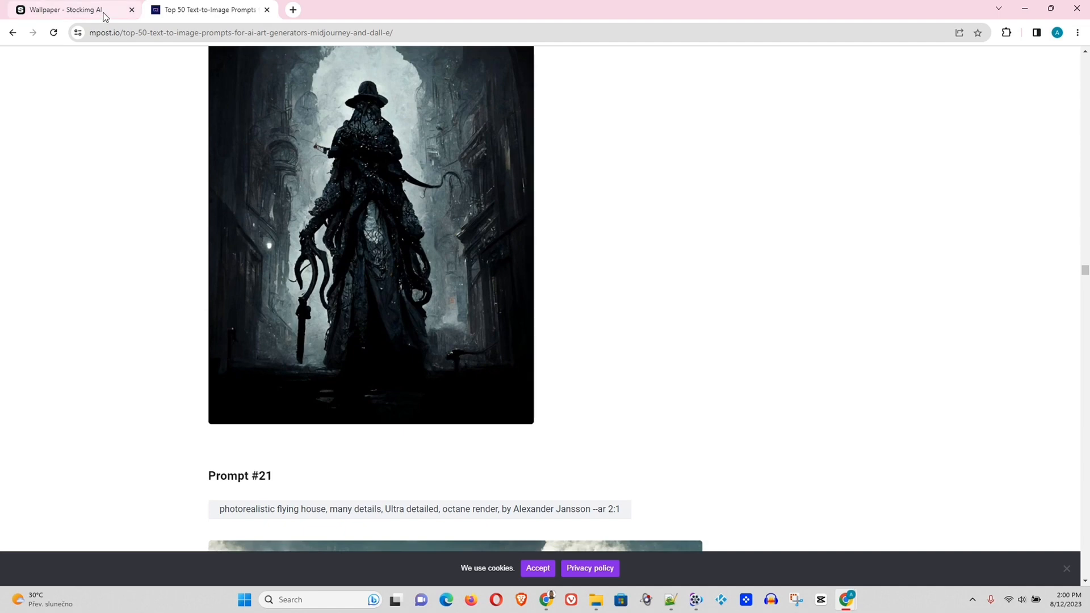
Step: Replace the kitten prompt with the Lovecraftian Cthulhu hunter prompt and generate
{"action": "left_click", "coordinate": [69, 10]}
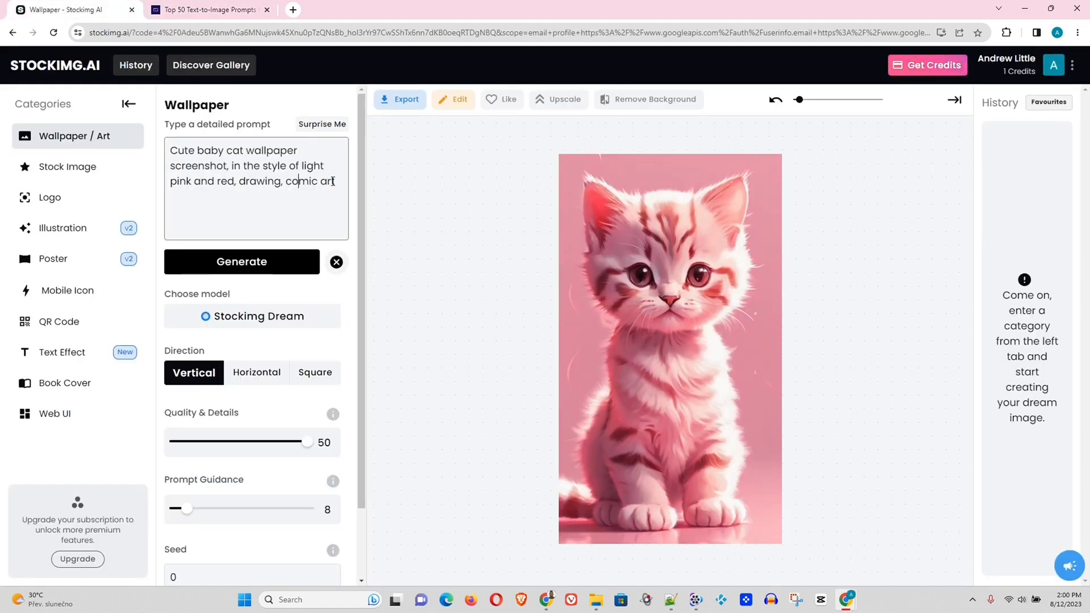
{"action": "key", "text": "ctrl+a"}
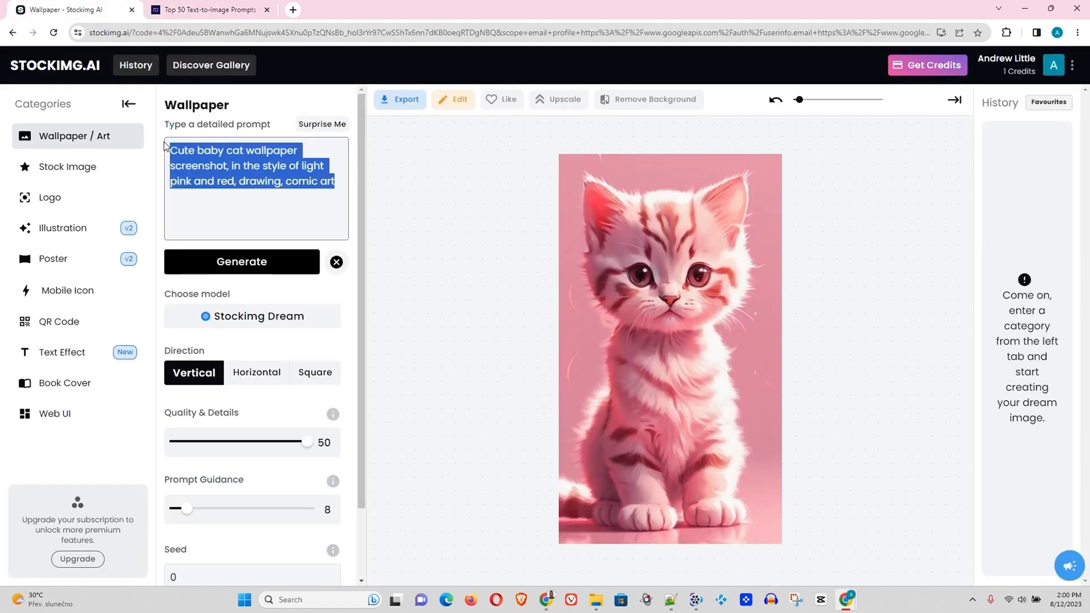
{"action": "type", "text": "Lovecraftian character Cthulhu, with the hunter hat, and the saw cleaver, with bloodborne weapons, full body, in the style bloodborne style, full body, dark fantasy, trending on ArtStation"}
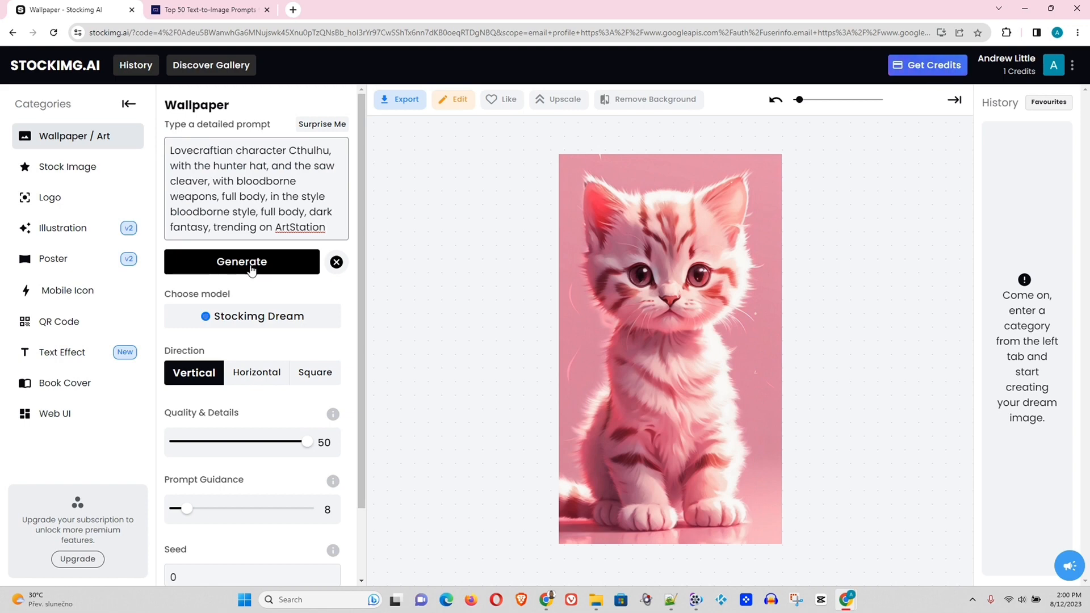
{"action": "left_click", "coordinate": [241, 263]}
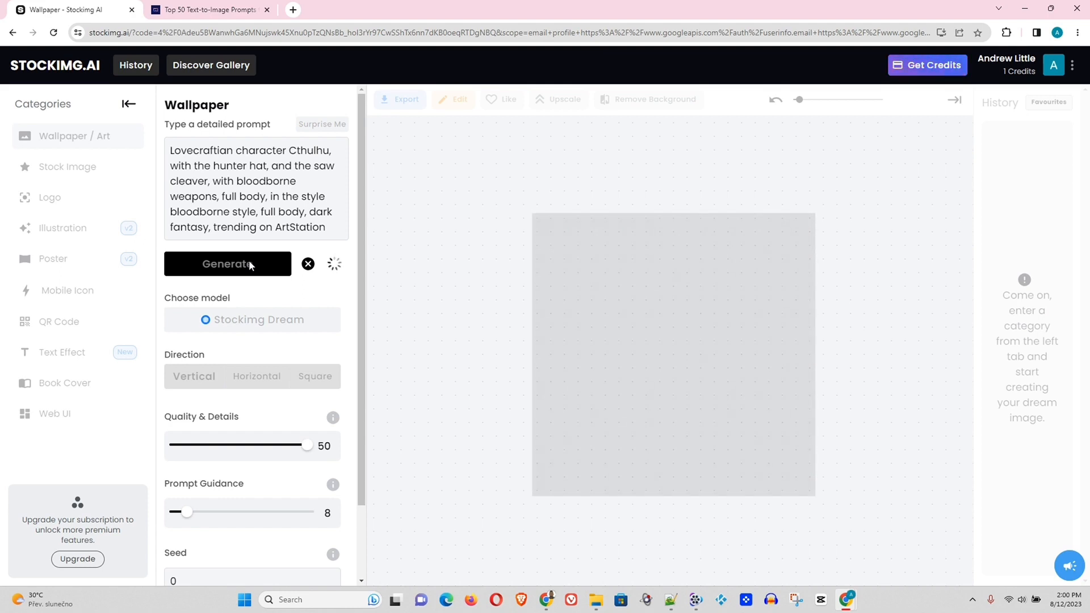
Step: View the finished hunter wallpaper, then compare it with the article's Prompt #20 image
{"action": "left_click", "coordinate": [227, 264]}
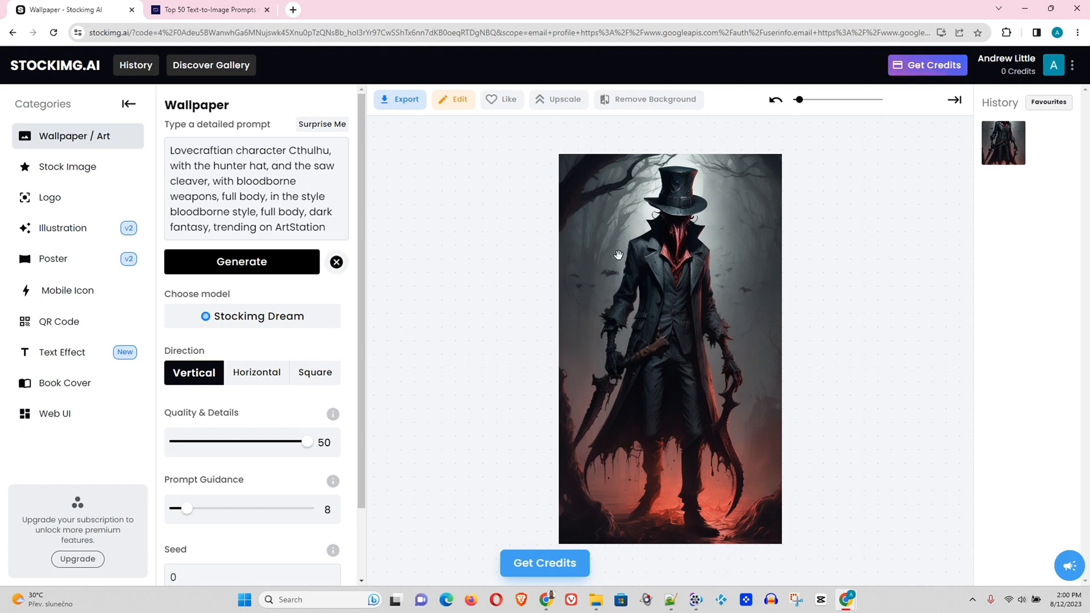
{"action": "left_click", "coordinate": [207, 10]}
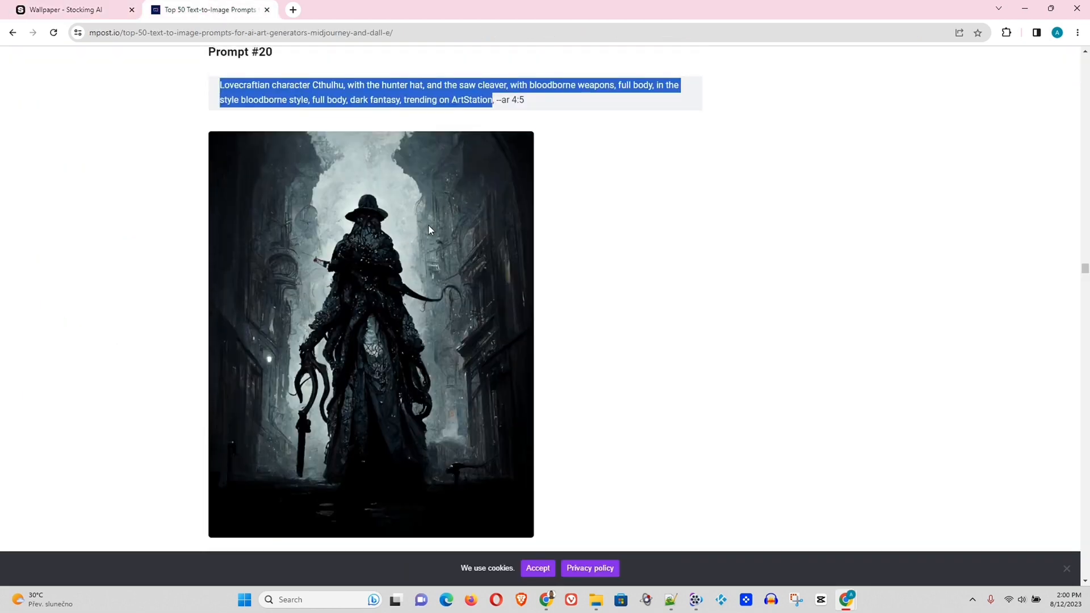
{"action": "mouse_move", "coordinate": [396, 221]}
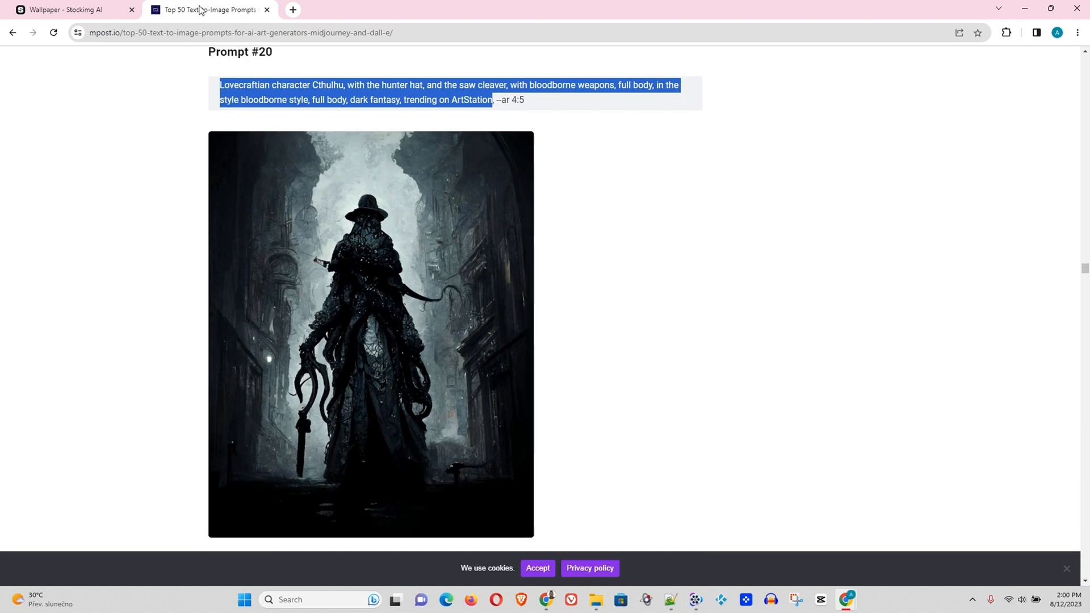
{"action": "left_click", "coordinate": [66, 9]}
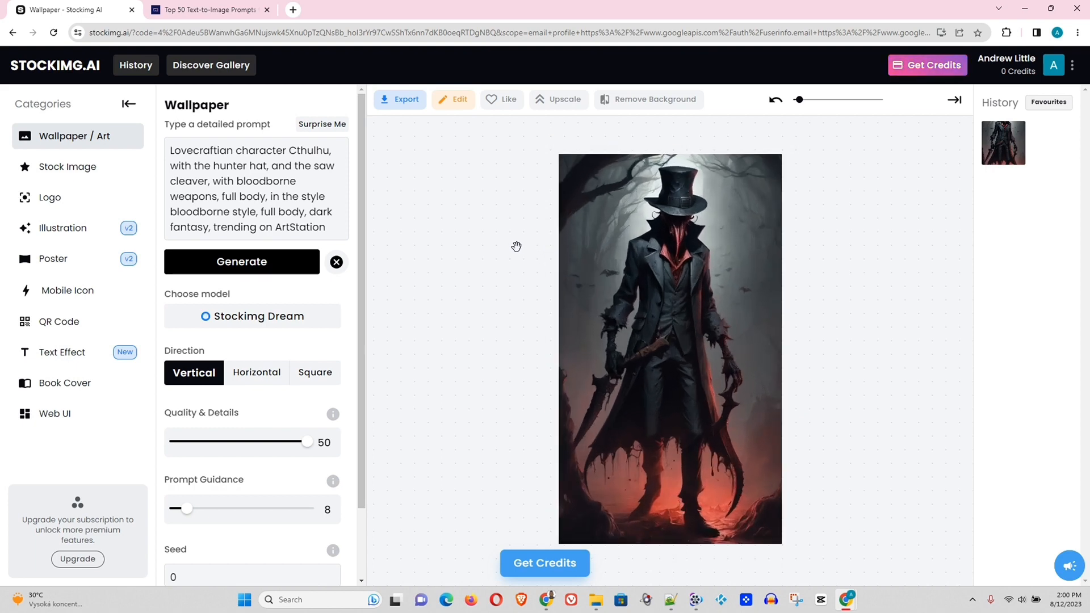
{"action": "mouse_move", "coordinate": [448, 229]}
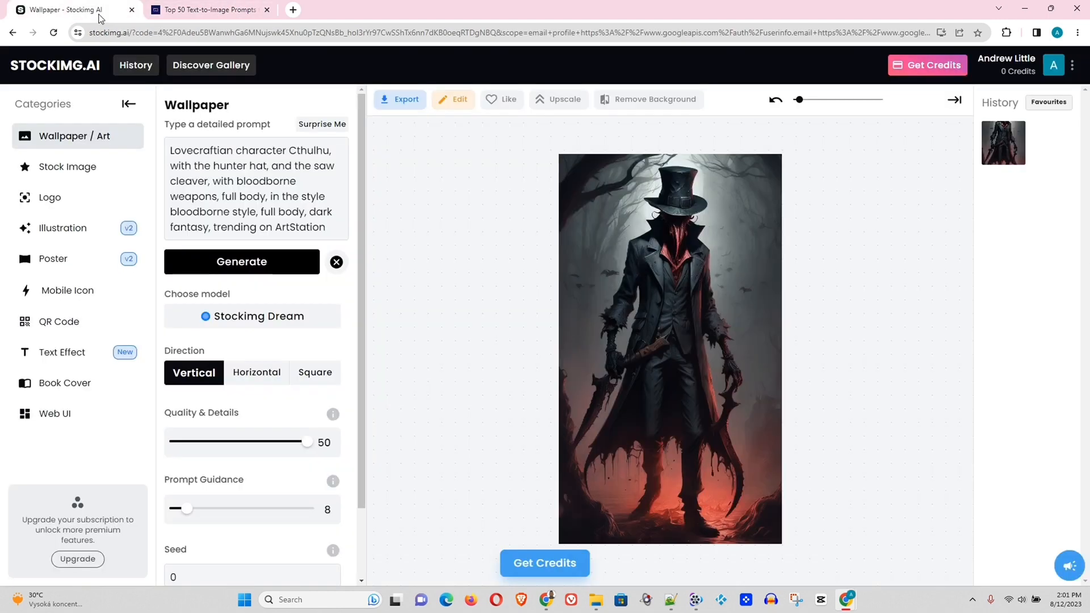
Step: Zoom into the generated hunter image to show the coat and cleaver details
{"action": "left_click_drag", "start_coordinate": [799, 100], "coordinate": [823, 99]}
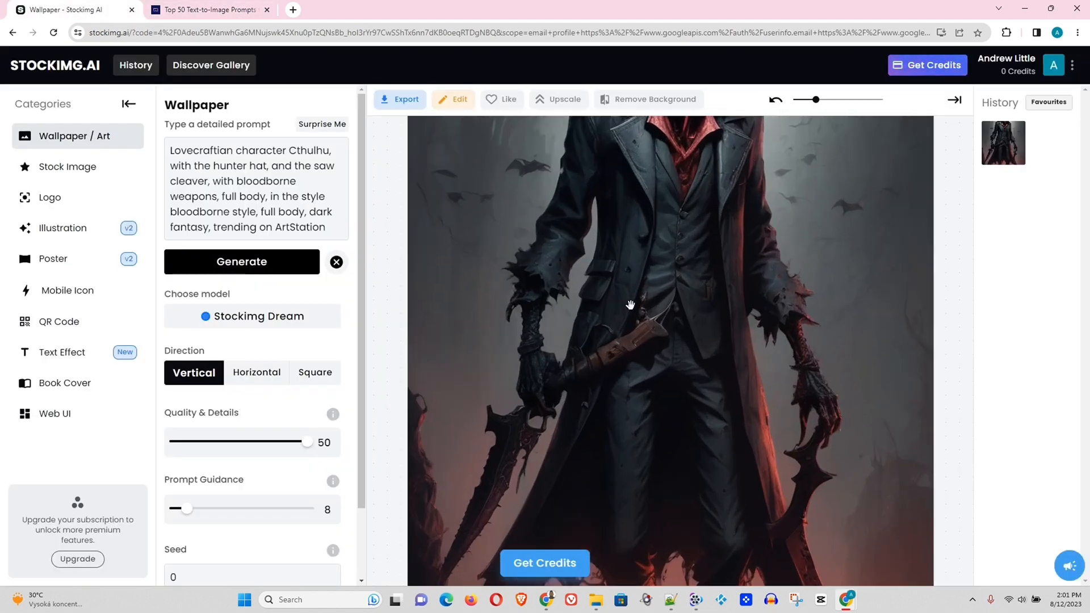